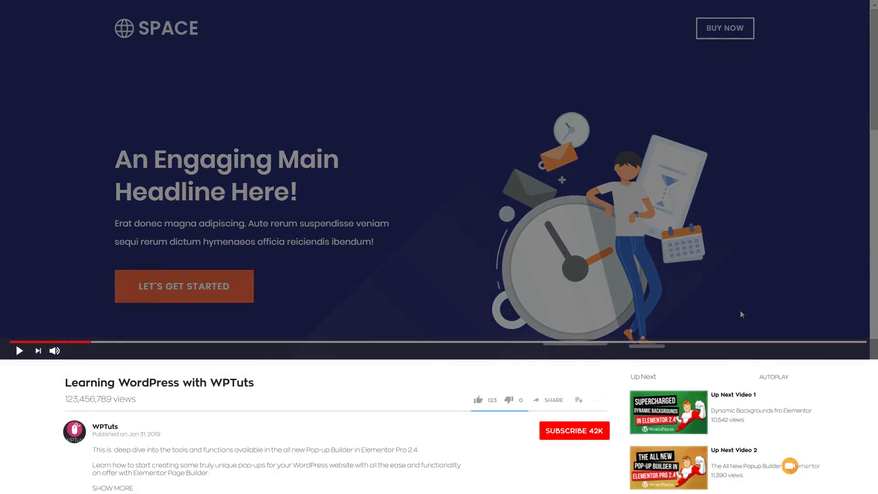
Close the template's live preview and return to the CartFlows Flows list
{"action": "left_click", "coordinate": [573, 431]}
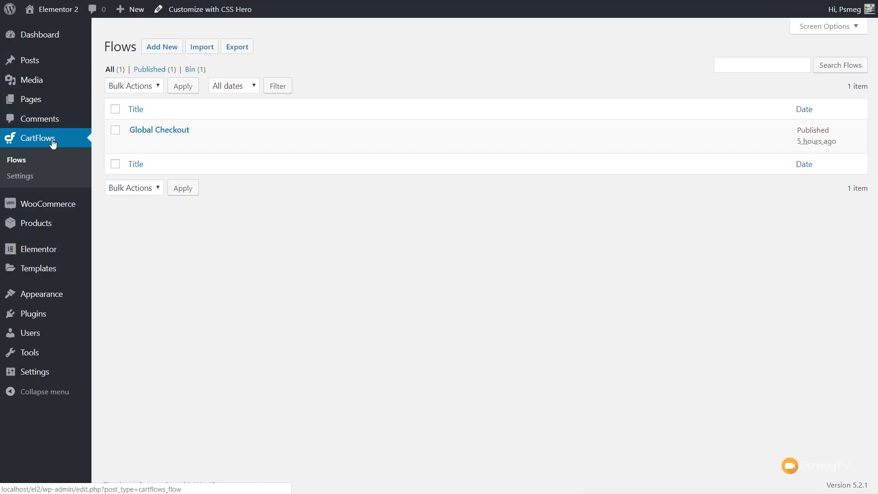
{"action": "mouse_move", "coordinate": [51, 150]}
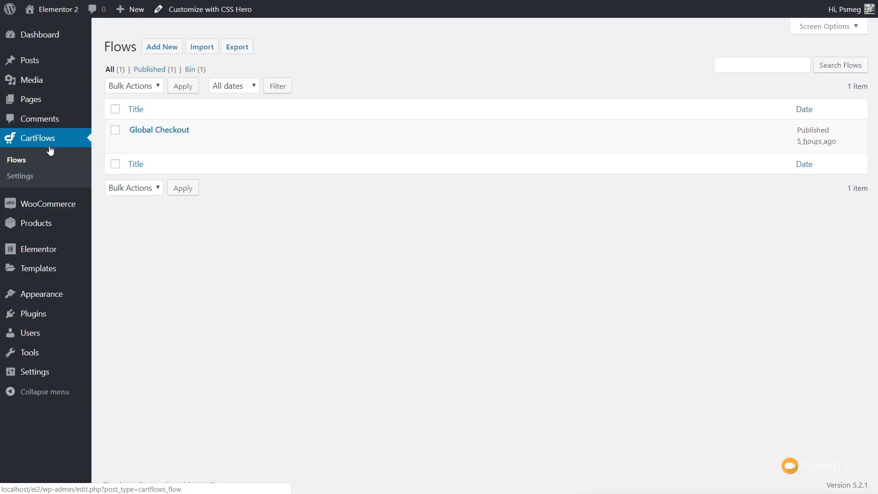
Add a new flow by importing the Evergreen Product 01 template from the Flows Library
{"action": "left_click", "coordinate": [161, 47]}
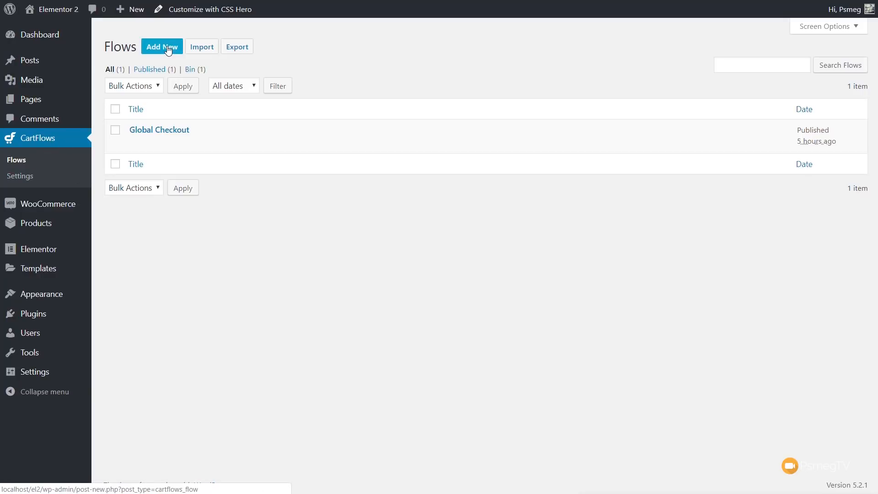
{"action": "left_click", "coordinate": [161, 47]}
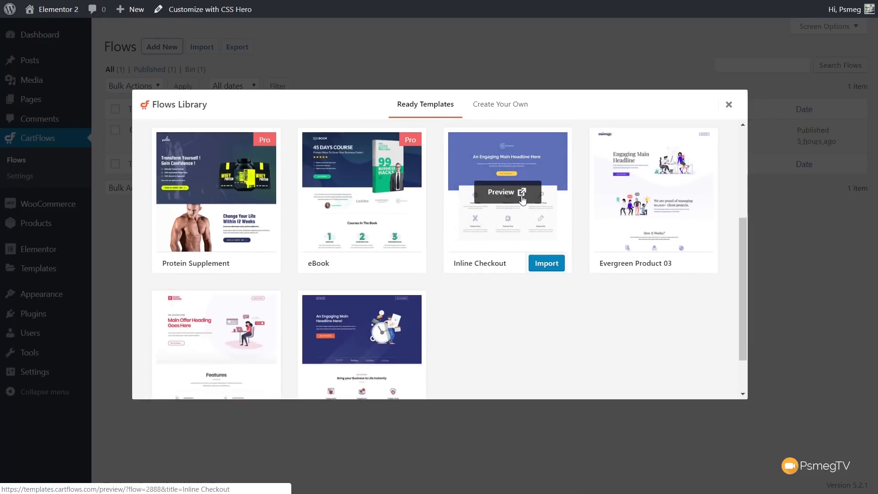
{"action": "scroll", "scroll_direction": "down", "scroll_amount": 3}
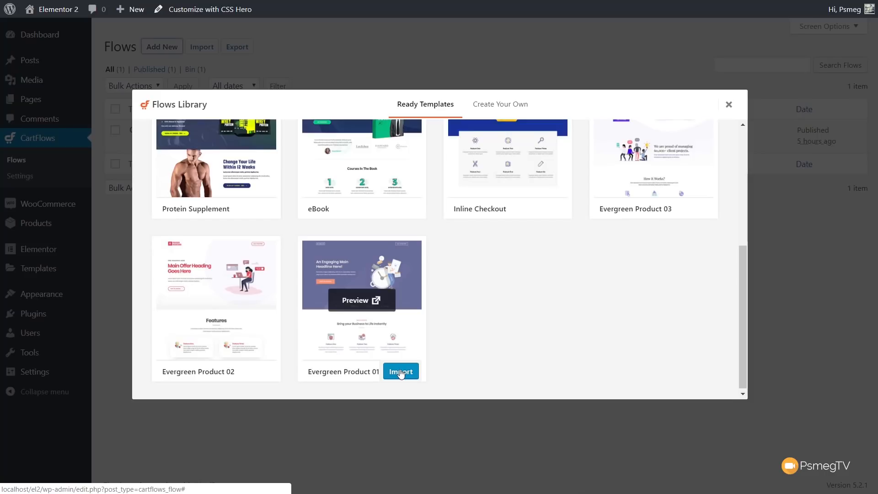
{"action": "left_click", "coordinate": [401, 371]}
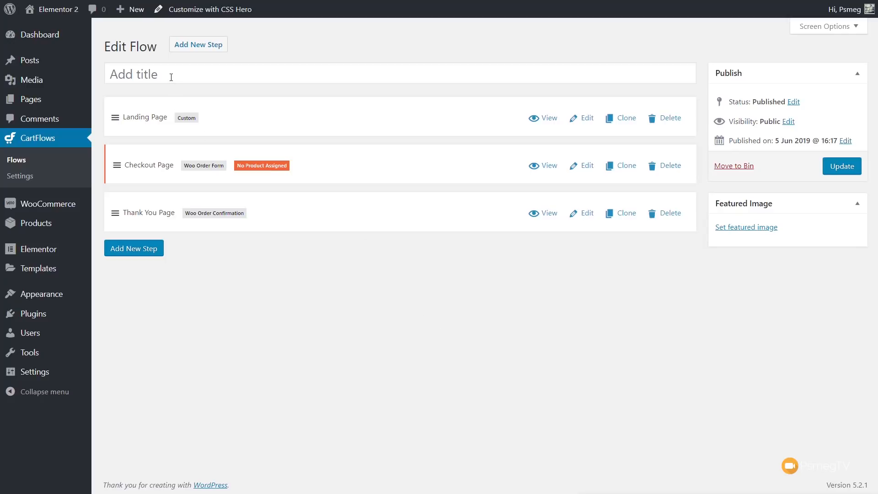
Enter 'Lightroom eBook' as the flow title and save the flow
{"action": "type", "text": "L"}
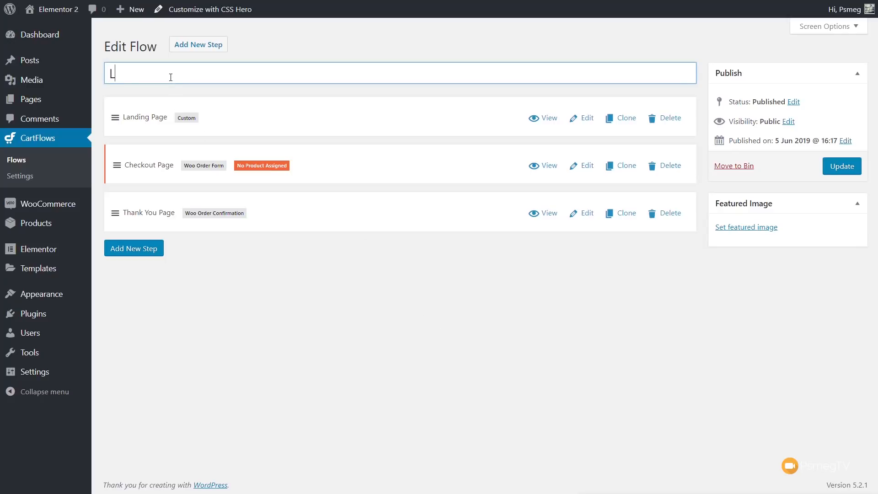
{"action": "type", "text": "ightroom E"}
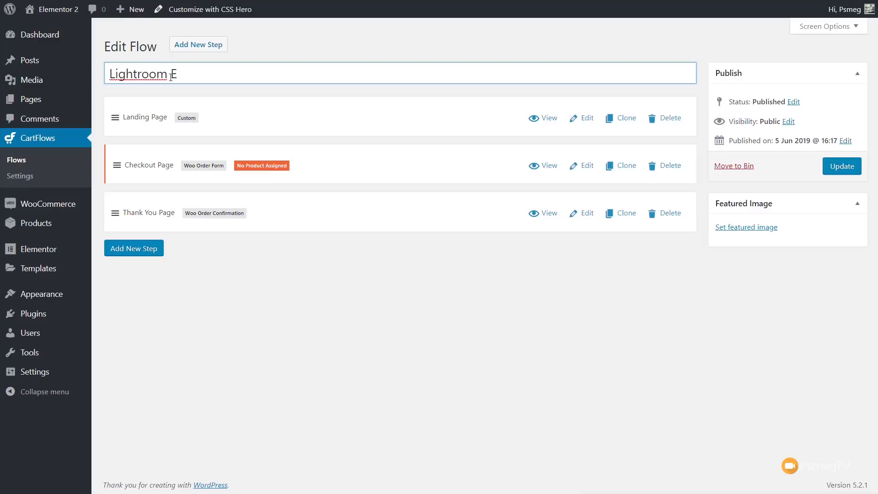
{"action": "type", "text": "Book"}
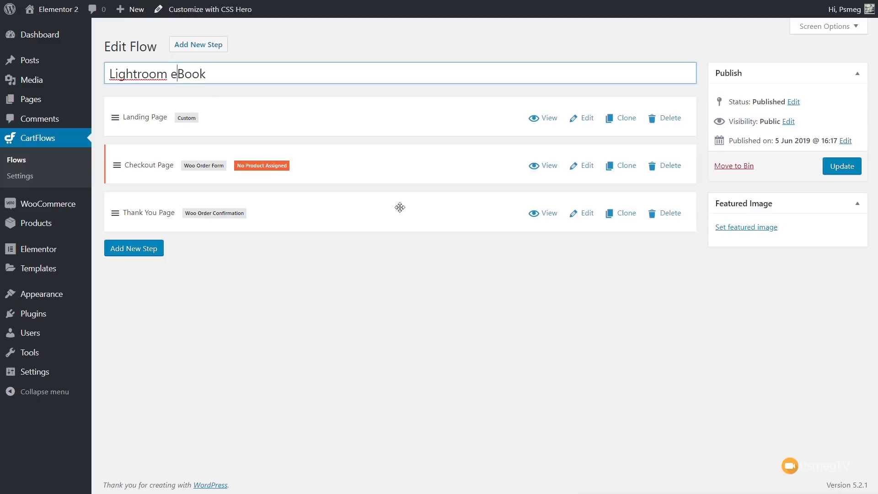
{"action": "left_click", "coordinate": [841, 166]}
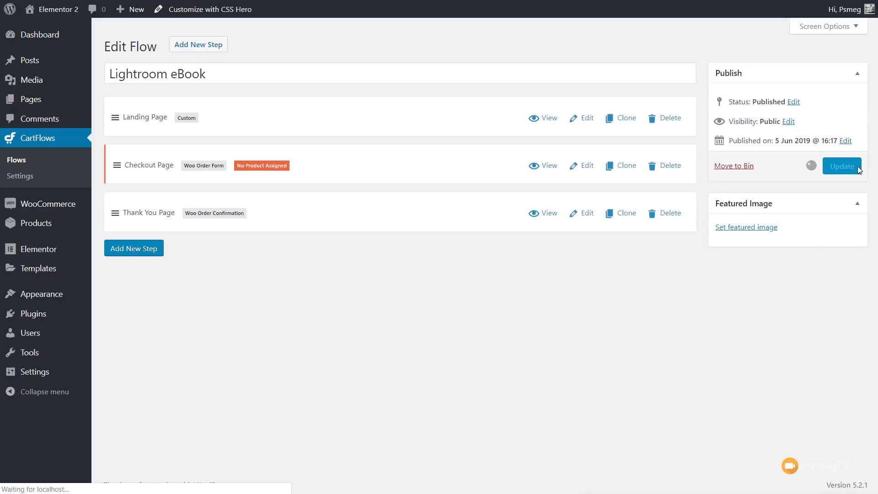
{"action": "left_click", "coordinate": [842, 165]}
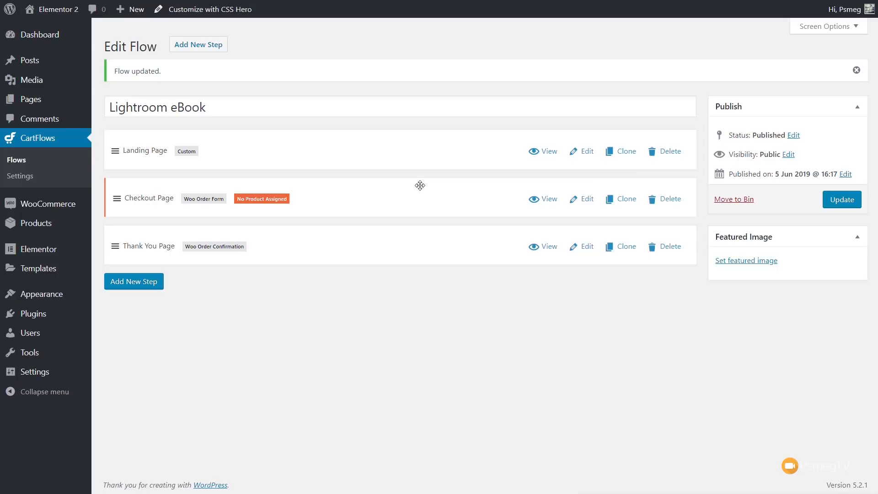
{"action": "mouse_move", "coordinate": [587, 151]}
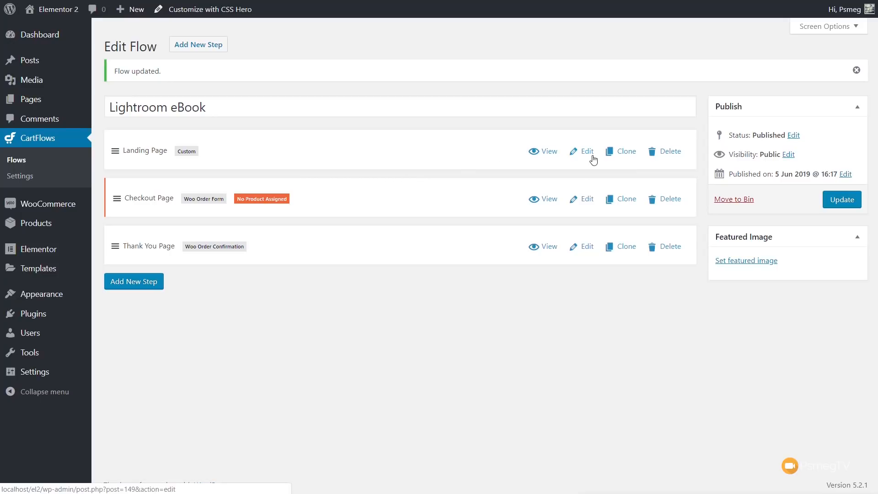
{"action": "mouse_move", "coordinate": [625, 152]}
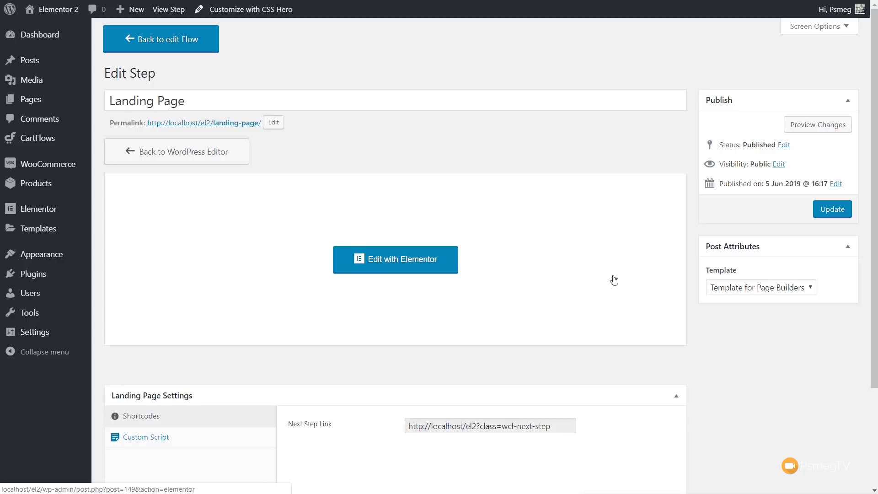
Check the Landing Page's Next Step Link setting and open the step in Elementor
{"action": "scroll", "scroll_direction": "down", "scroll_amount": 3}
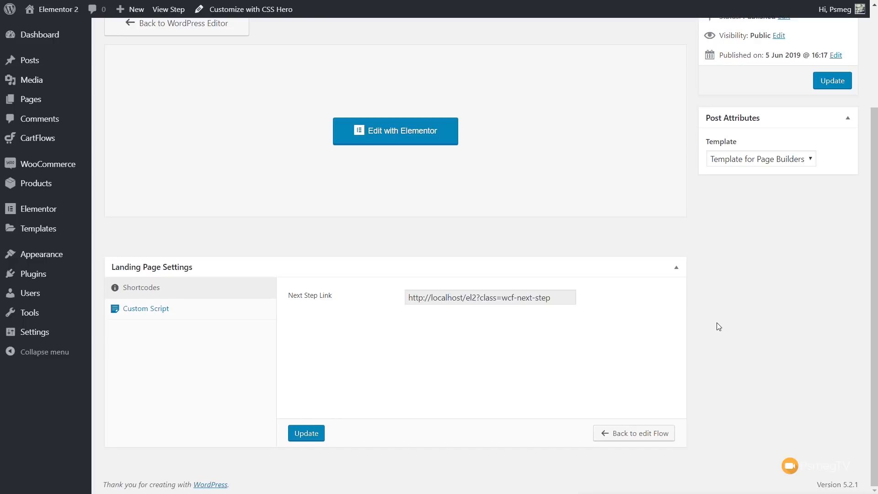
{"action": "mouse_move", "coordinate": [661, 332]}
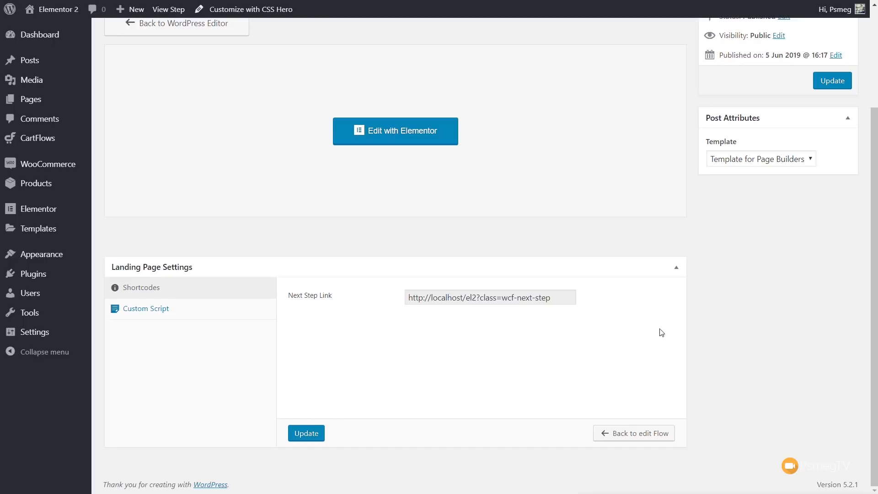
{"action": "mouse_move", "coordinate": [191, 264]}
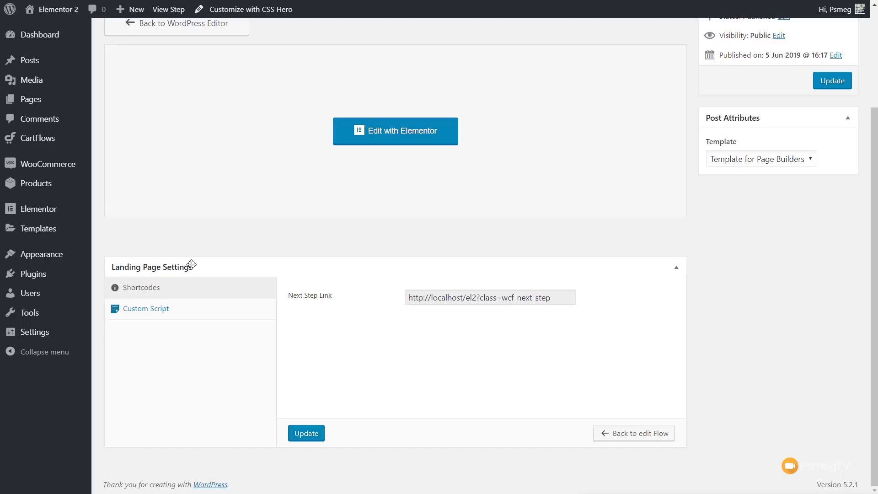
{"action": "mouse_move", "coordinate": [549, 302]}
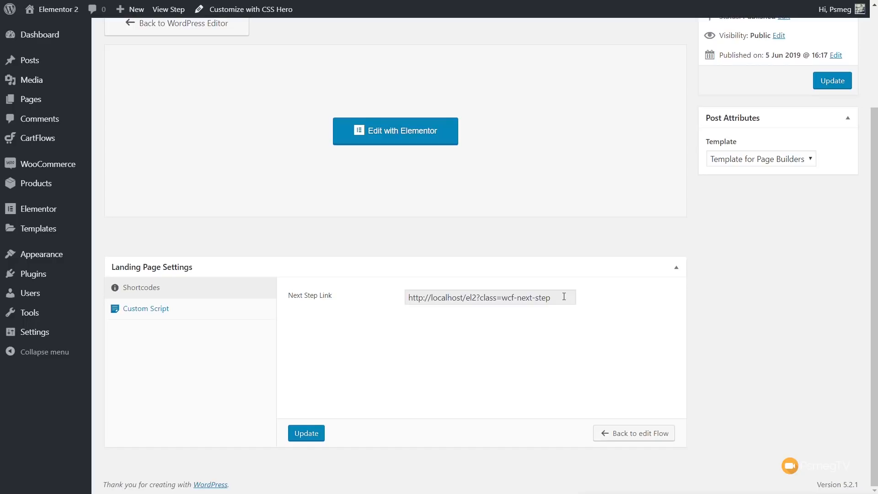
{"action": "left_click", "coordinate": [395, 131]}
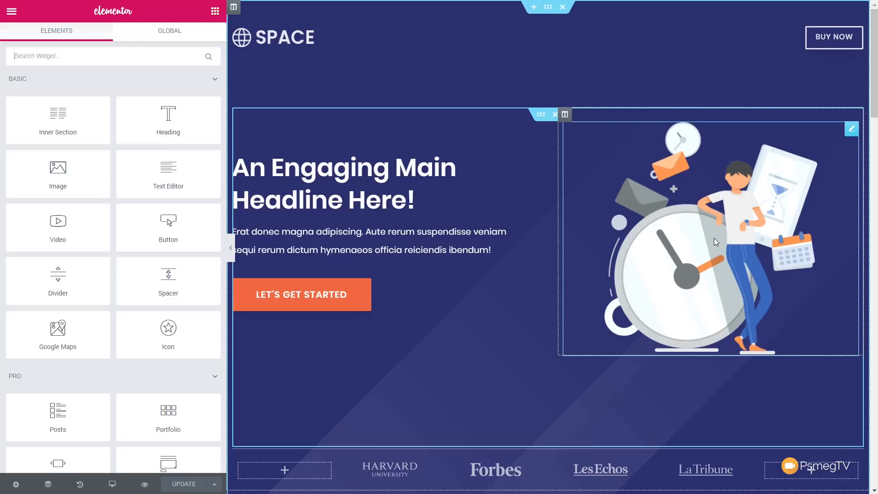
{"action": "mouse_move", "coordinate": [859, 135]}
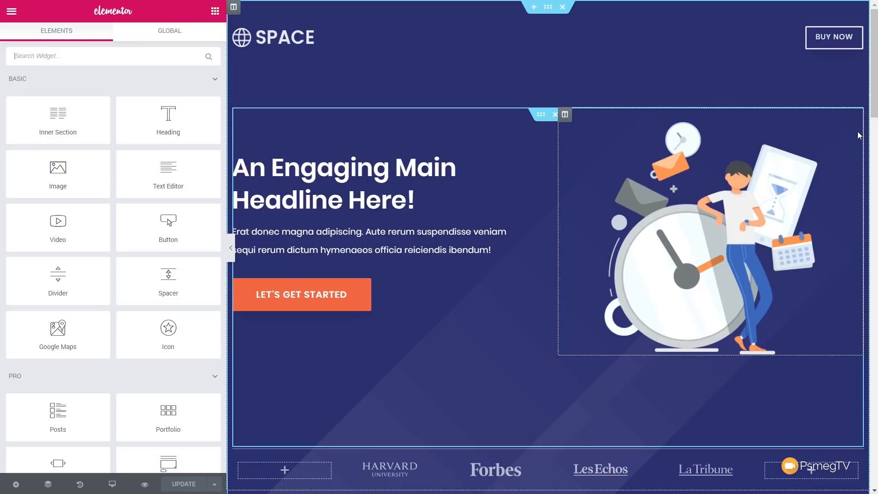
Replace the hero illustration with the Lightroom eBook cover from the Media Library
{"action": "left_click", "coordinate": [709, 235]}
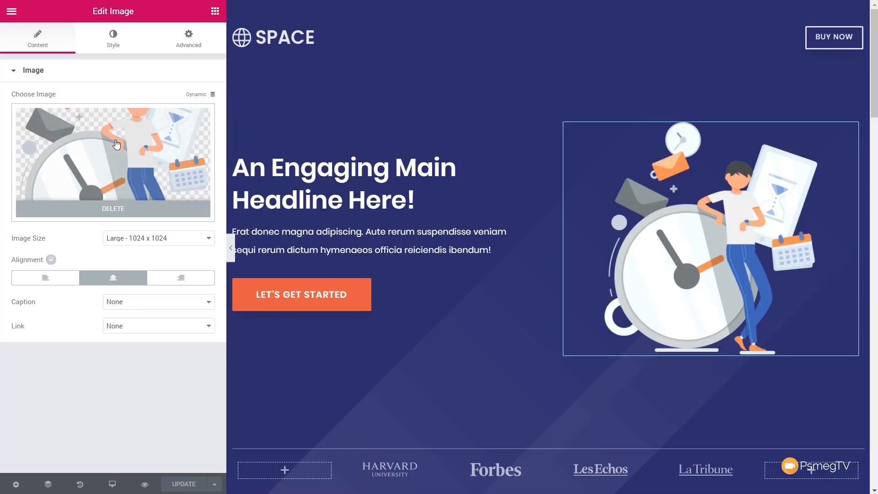
{"action": "left_click", "coordinate": [112, 162]}
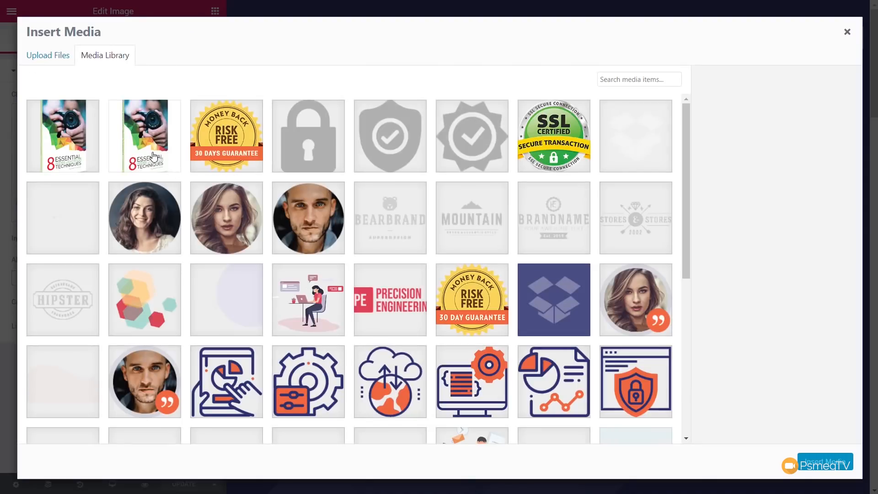
{"action": "left_click", "coordinate": [846, 32]}
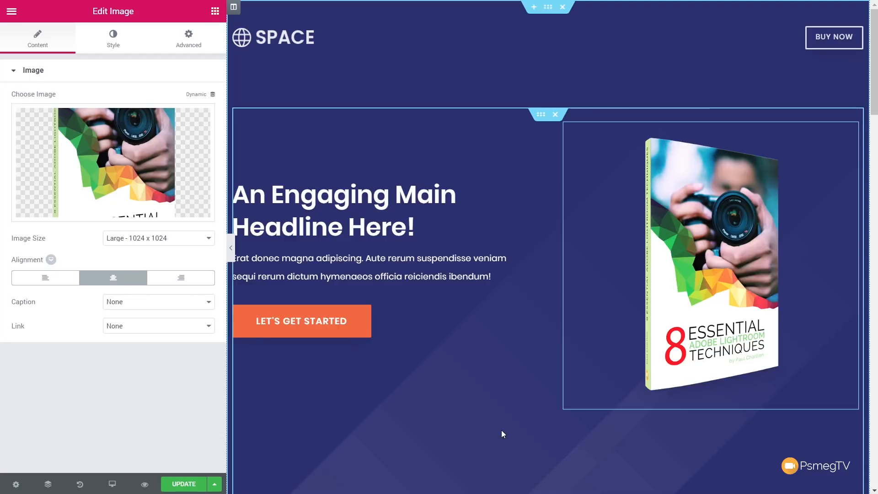
{"action": "left_click", "coordinate": [344, 211]}
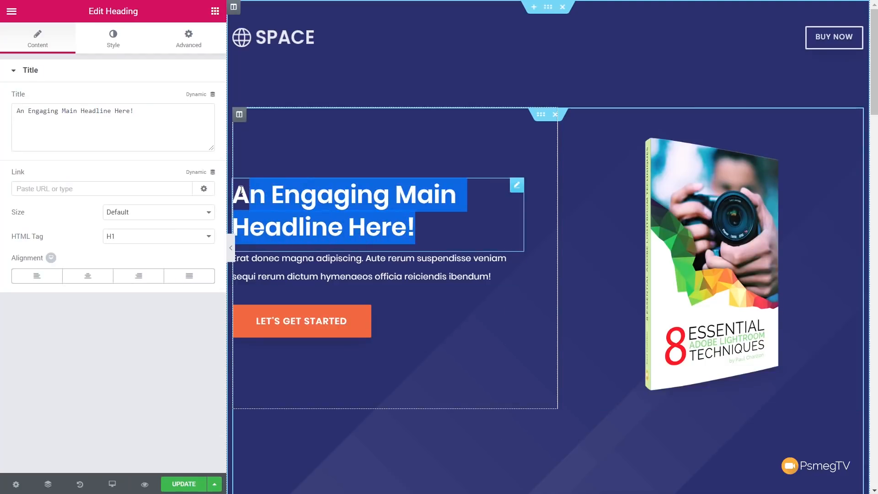
Change the headline to 'Learn Lightroom in 8 Easy Steps' and select the Let's Get Started and Buy Now buttons
{"action": "type", "text": "Learn"}
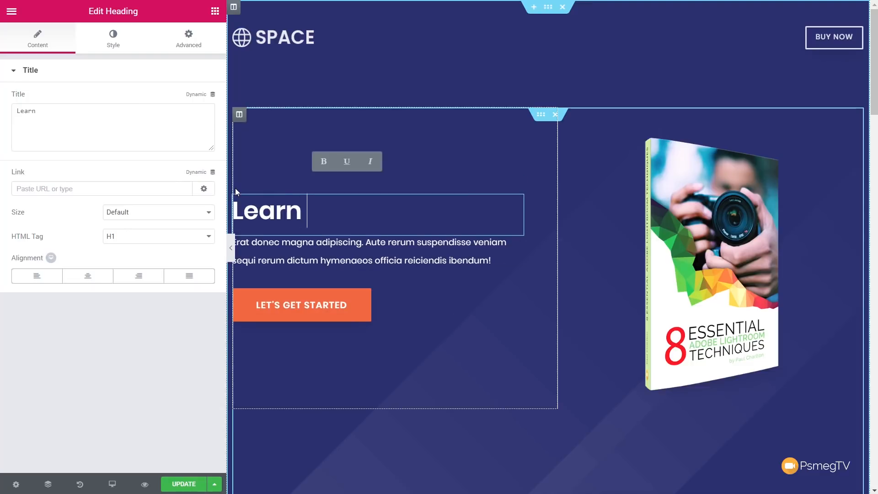
{"action": "type", "text": "Lightroom in 8"}
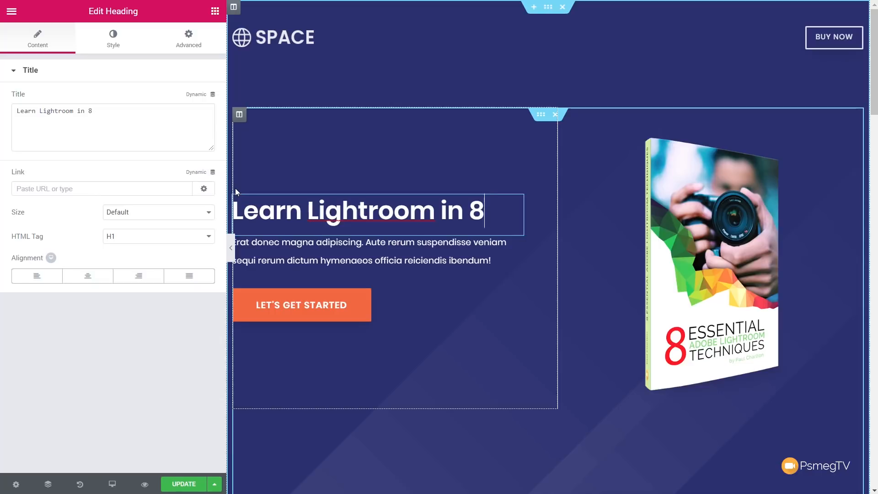
{"action": "type", "text": "Easy Steps"}
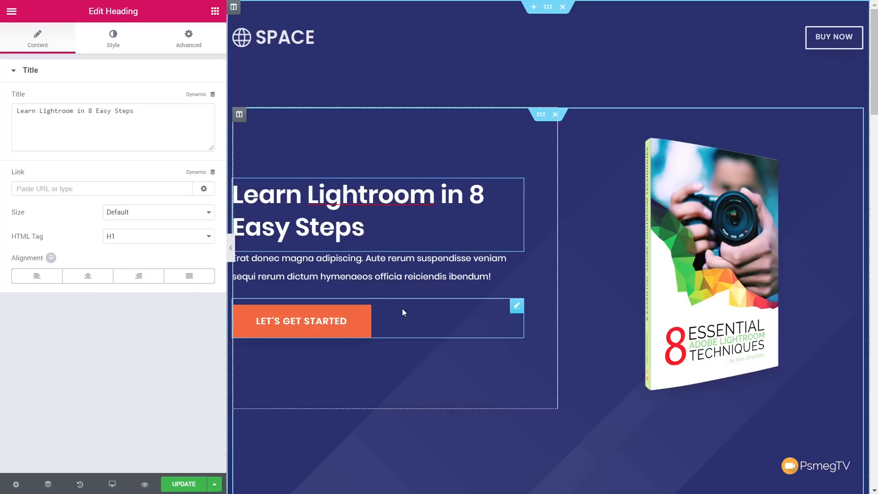
{"action": "left_click", "coordinate": [302, 321]}
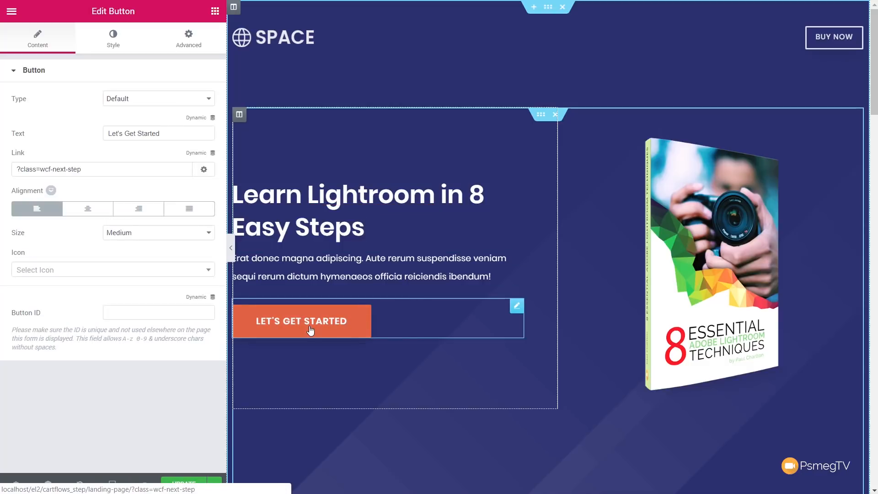
{"action": "left_click", "coordinate": [101, 169]}
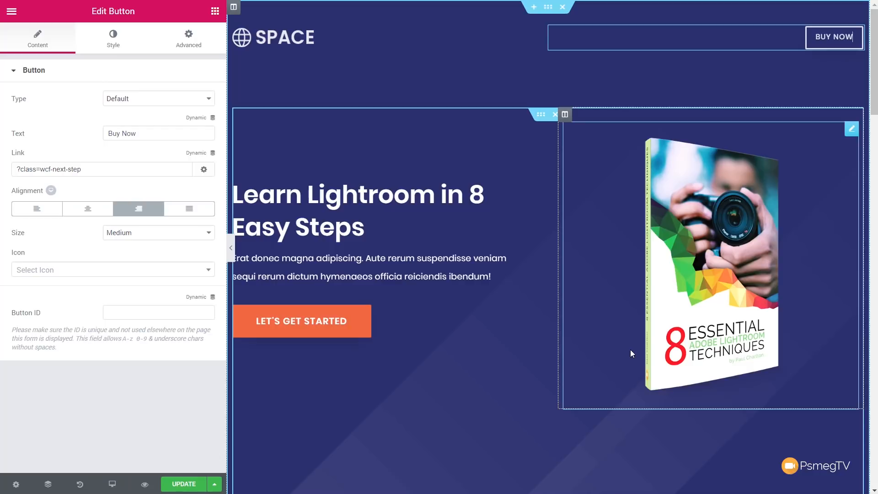
{"action": "scroll", "scroll_direction": "down", "scroll_amount": 3}
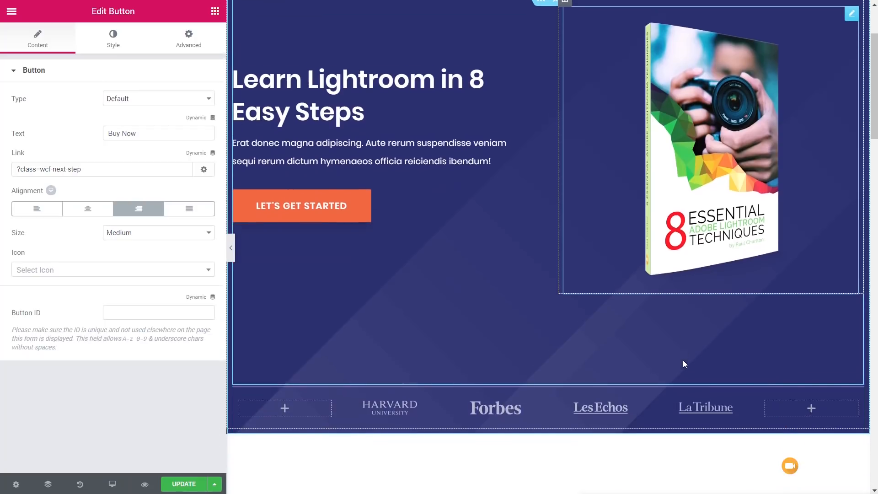
{"action": "scroll", "scroll_direction": "down", "scroll_amount": 3}
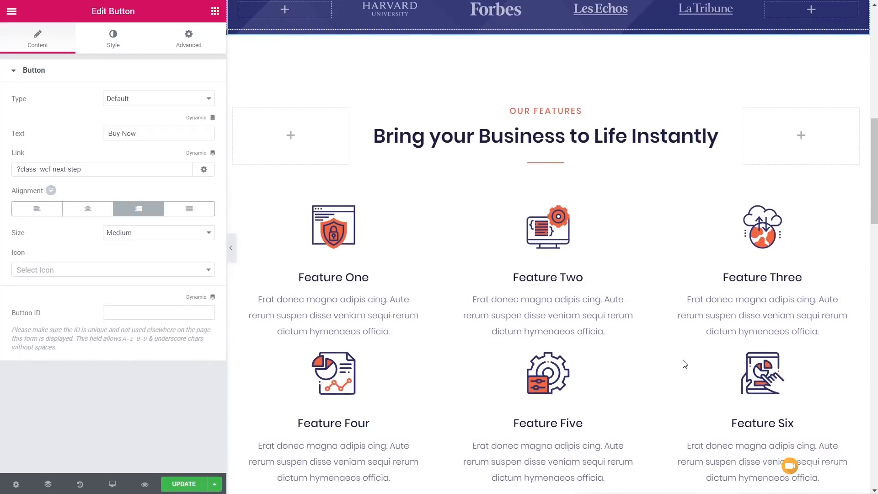
{"action": "scroll", "scroll_direction": "down", "scroll_amount": 3}
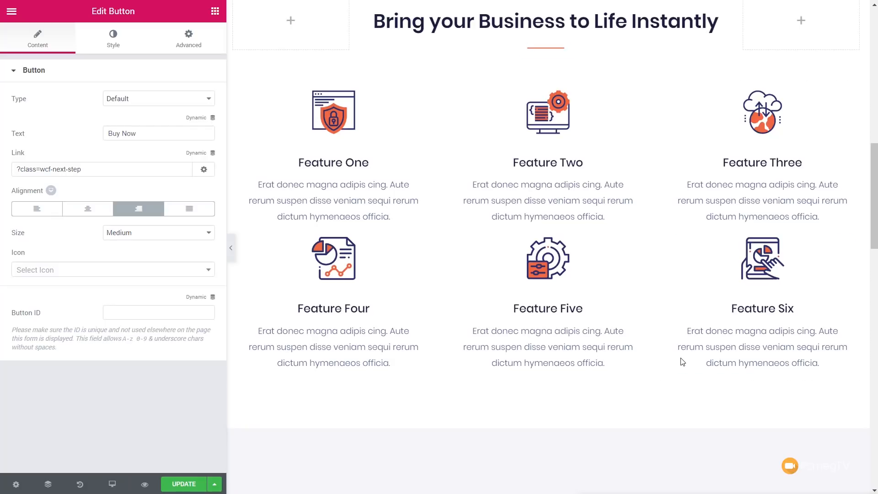
{"action": "scroll", "scroll_direction": "down", "scroll_amount": 3}
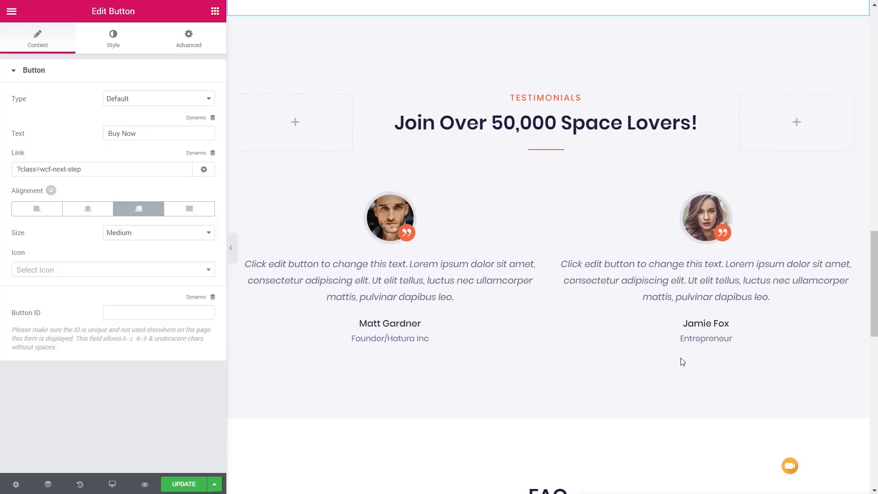
{"action": "scroll", "scroll_direction": "down", "scroll_amount": 3}
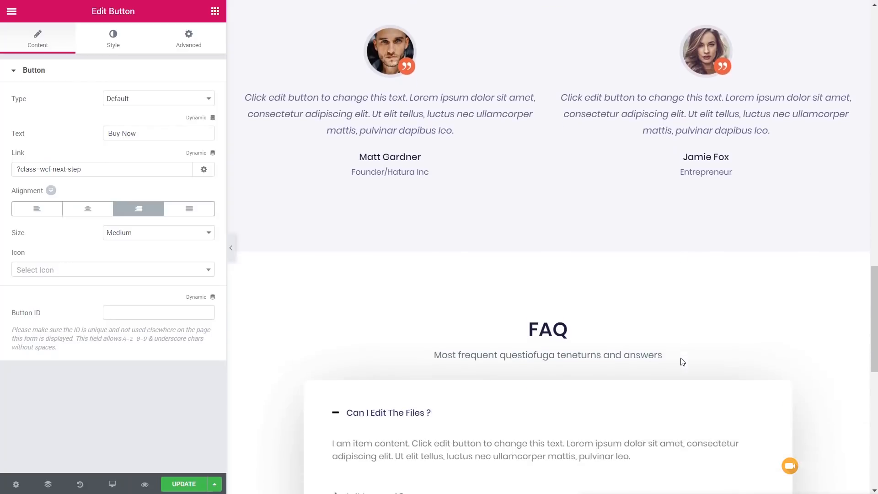
{"action": "scroll", "scroll_direction": "down", "scroll_amount": 3}
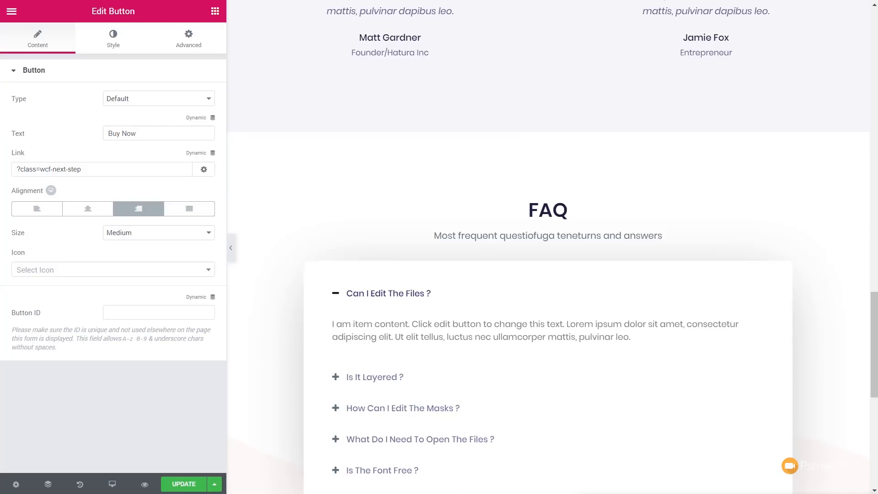
Save the landing page, exit to the dashboard, update the step and return to the flow's steps
{"action": "left_click", "coordinate": [183, 484]}
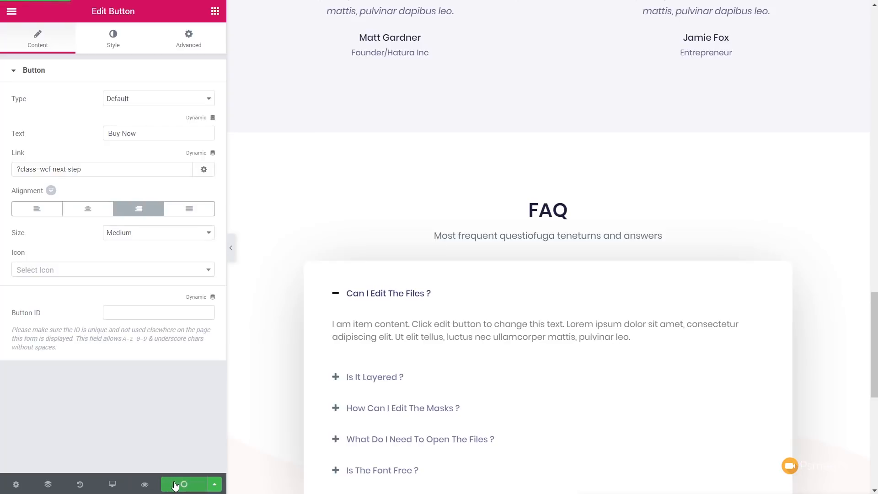
{"action": "left_click", "coordinate": [185, 483]}
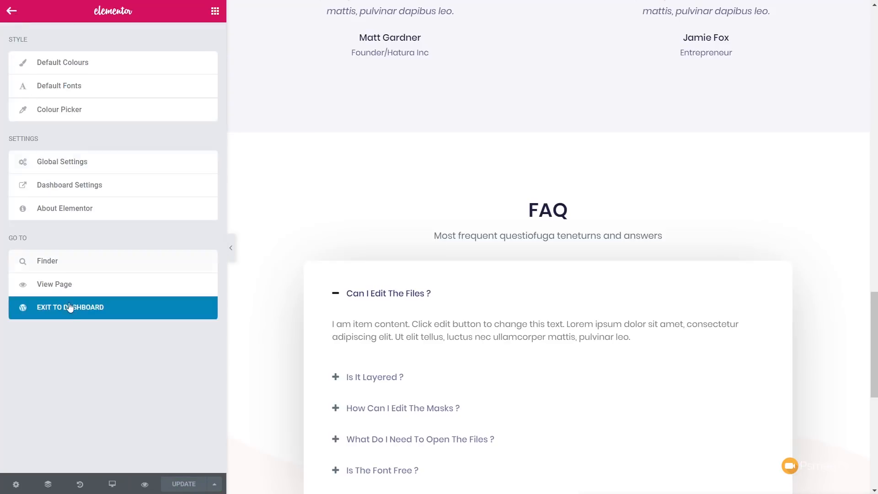
{"action": "left_click", "coordinate": [70, 307]}
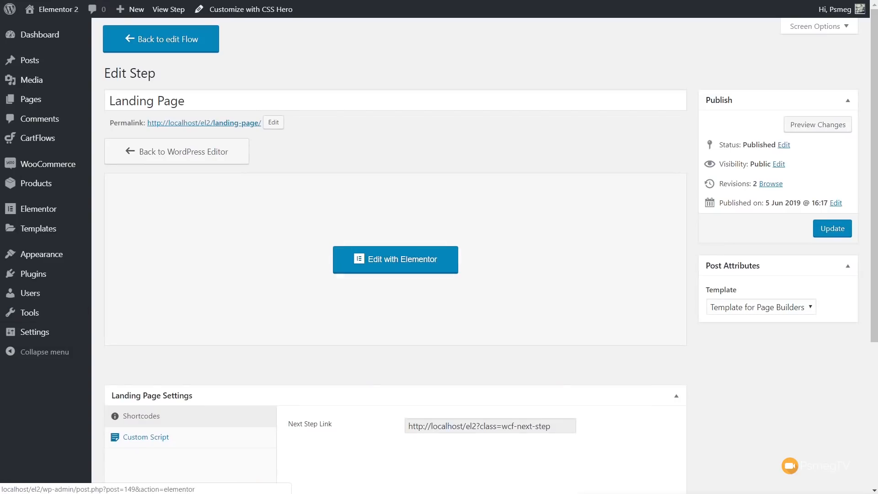
{"action": "left_click", "coordinate": [831, 229]}
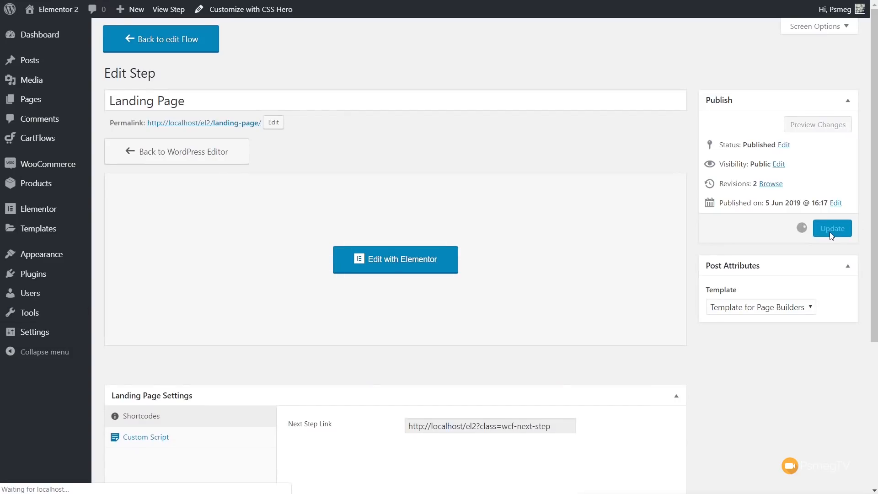
{"action": "left_click", "coordinate": [832, 228]}
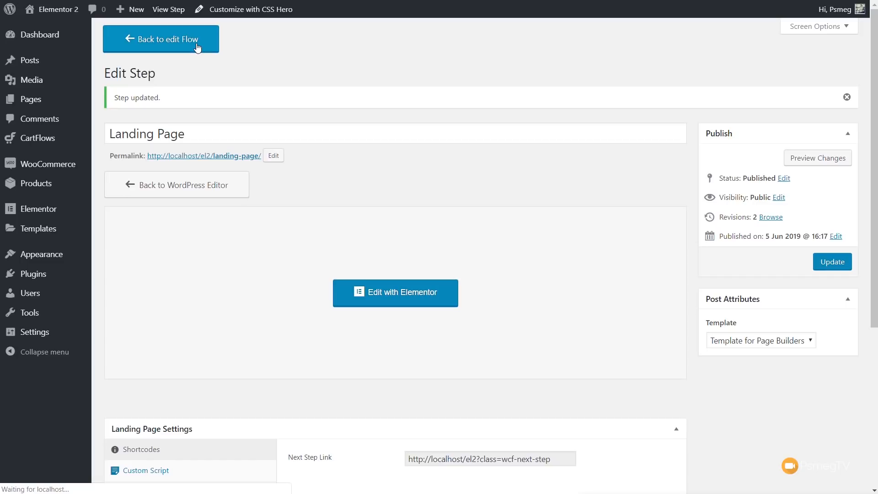
{"action": "left_click", "coordinate": [161, 39]}
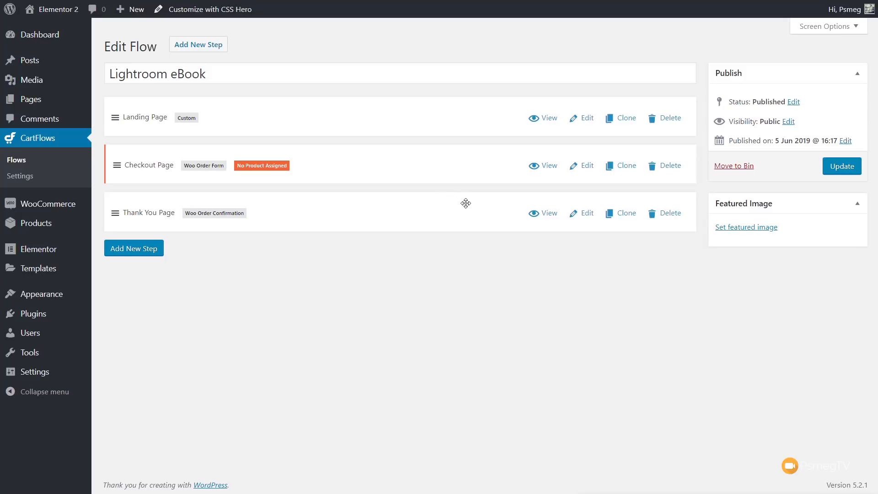
{"action": "mouse_move", "coordinate": [520, 192]}
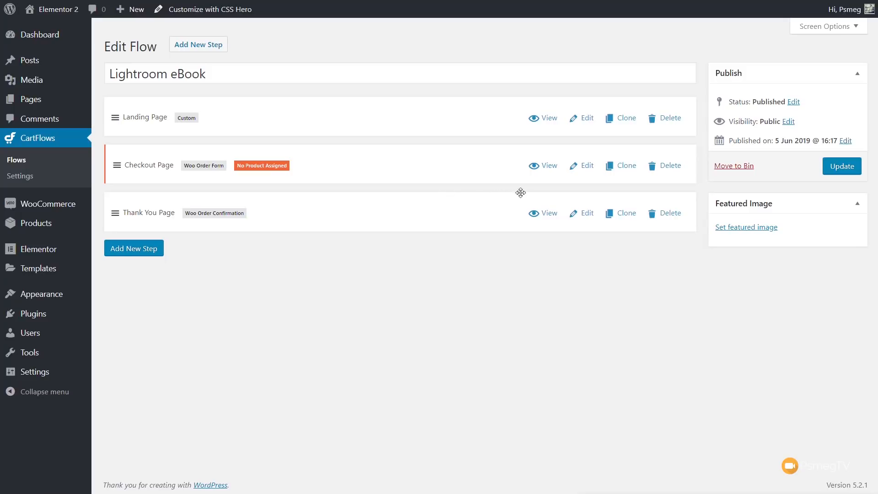
Open the Checkout Page step and review its Shortcodes, Select Product, Order Bump and Checkout Design settings
{"action": "left_click", "coordinate": [587, 165]}
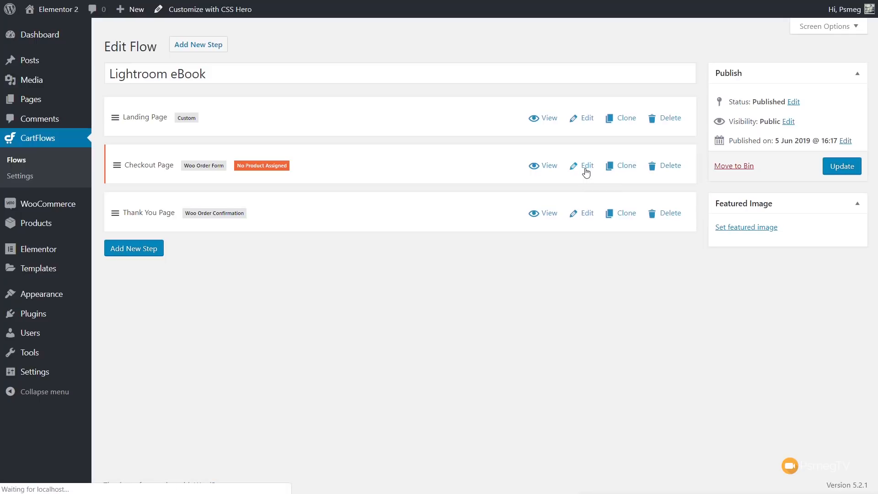
{"action": "left_click", "coordinate": [587, 165]}
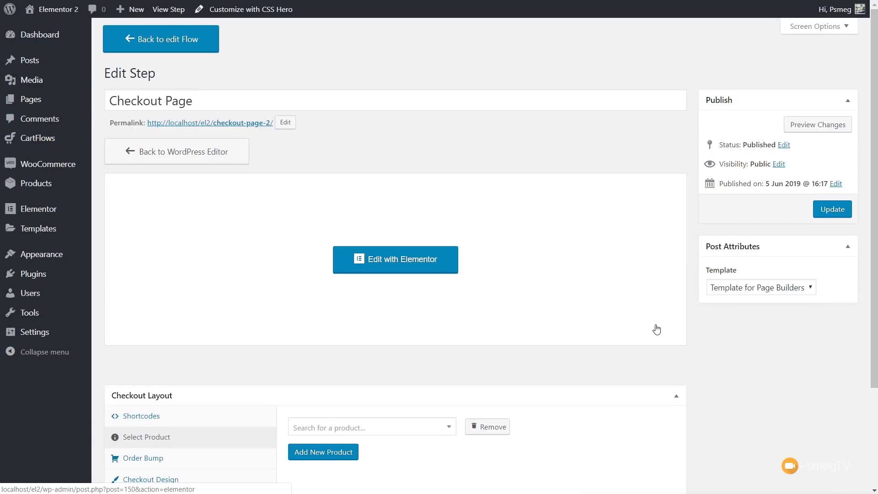
{"action": "scroll", "scroll_direction": "down", "scroll_amount": 3}
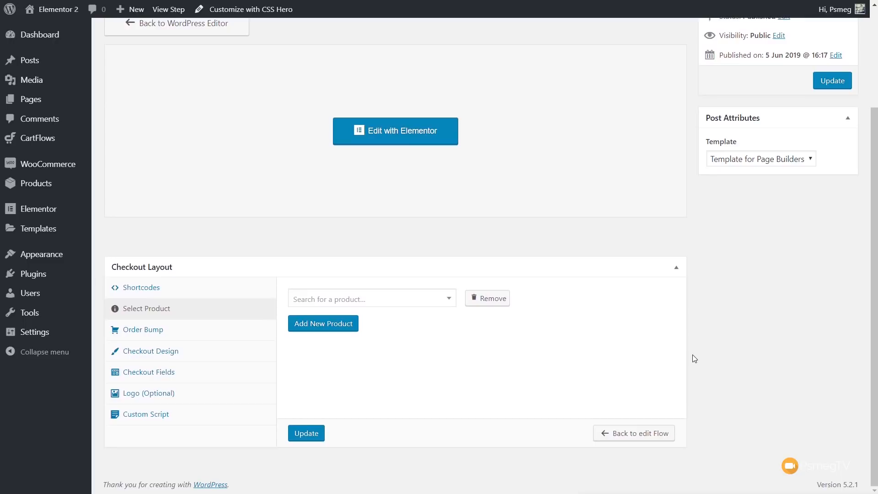
{"action": "mouse_move", "coordinate": [213, 300]}
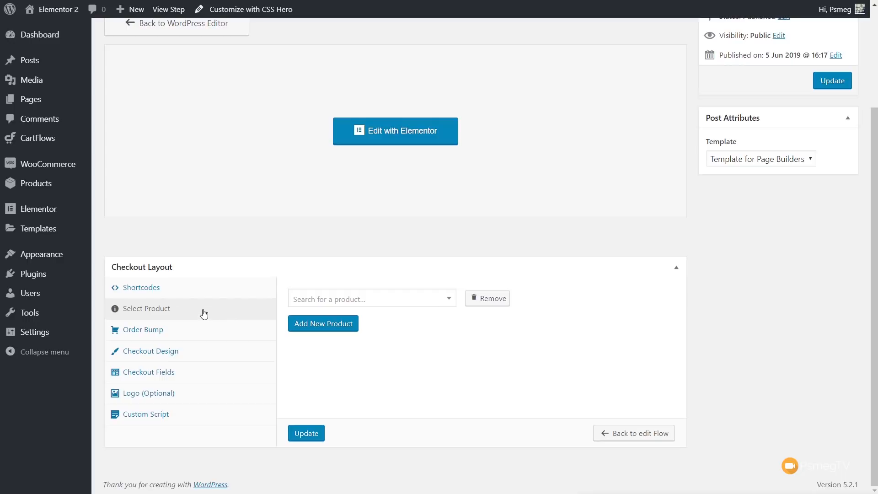
{"action": "left_click", "coordinate": [141, 287]}
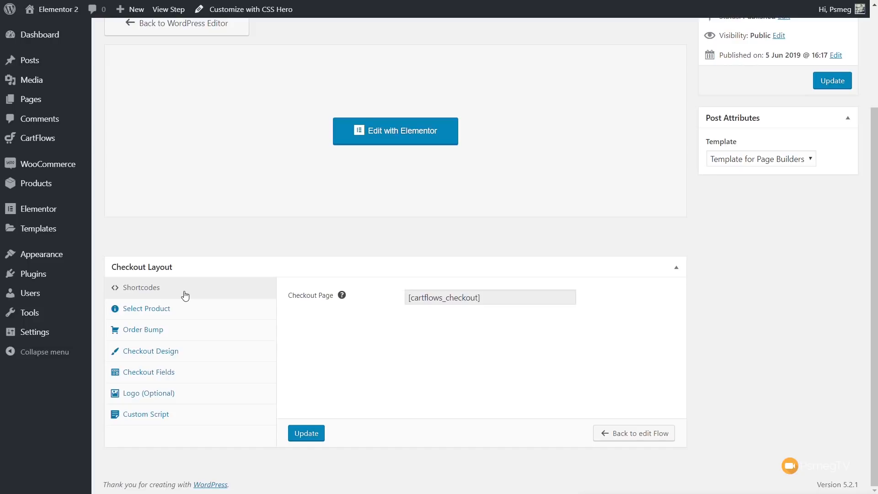
{"action": "left_click", "coordinate": [147, 309]}
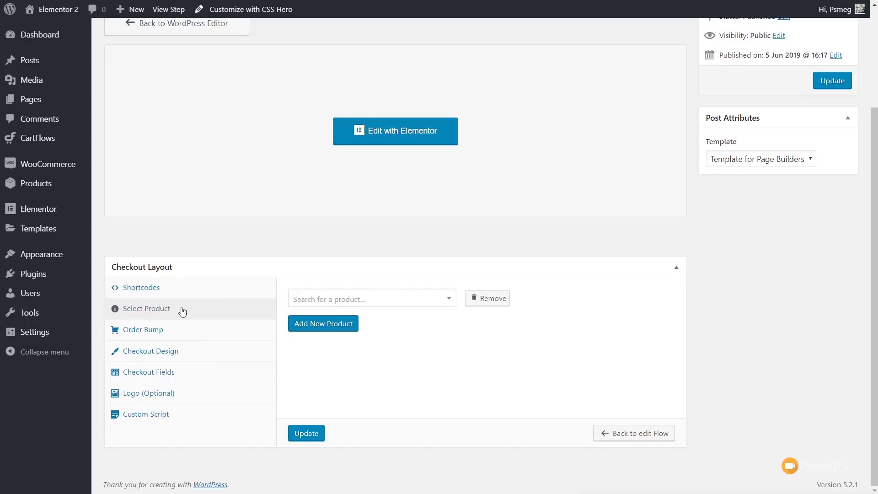
{"action": "mouse_move", "coordinate": [184, 330]}
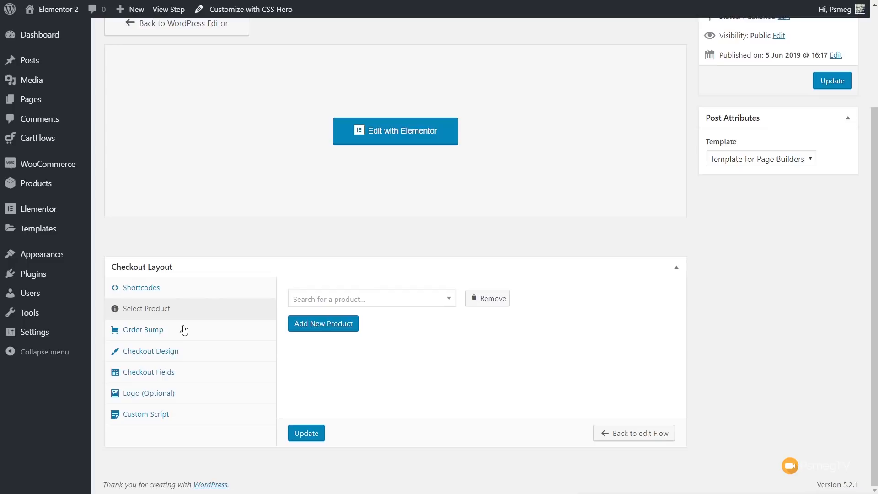
{"action": "left_click", "coordinate": [144, 330]}
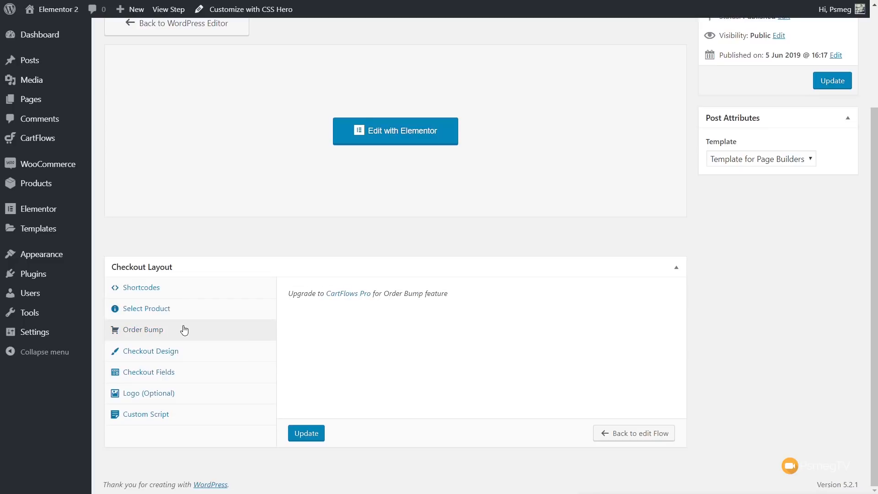
{"action": "left_click", "coordinate": [151, 351]}
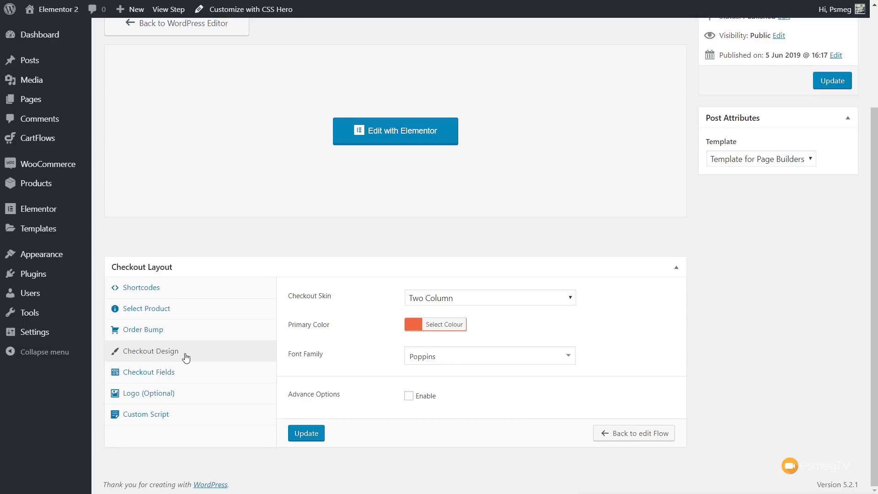
{"action": "mouse_move", "coordinate": [432, 309]}
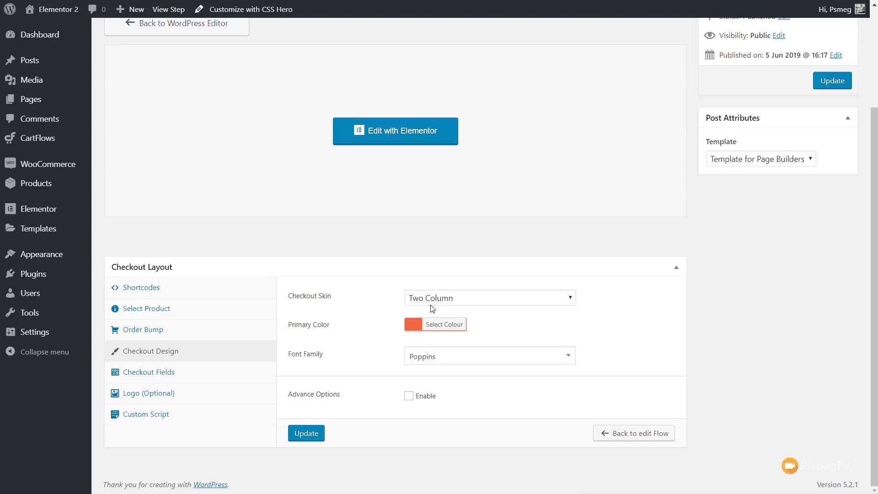
Keep the Two Column checkout skin, enable Advance Options, and view the Pro-only Checkout Fields settings
{"action": "left_click", "coordinate": [489, 297]}
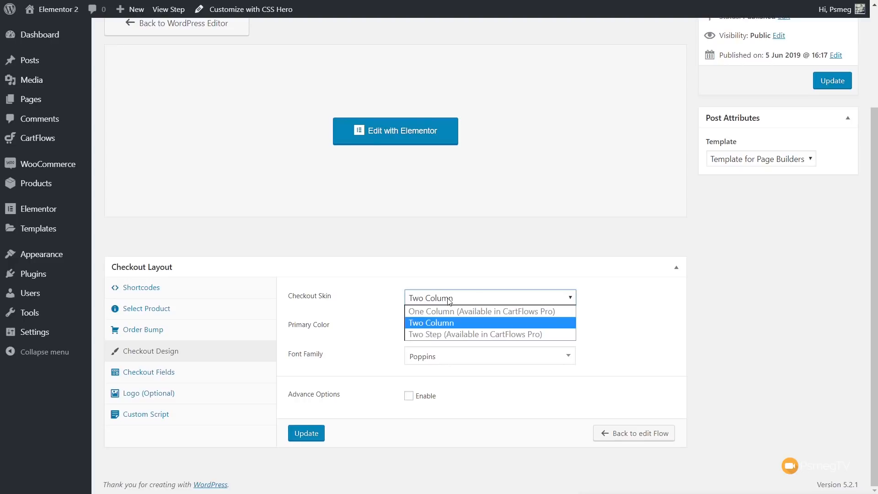
{"action": "mouse_move", "coordinate": [470, 301]}
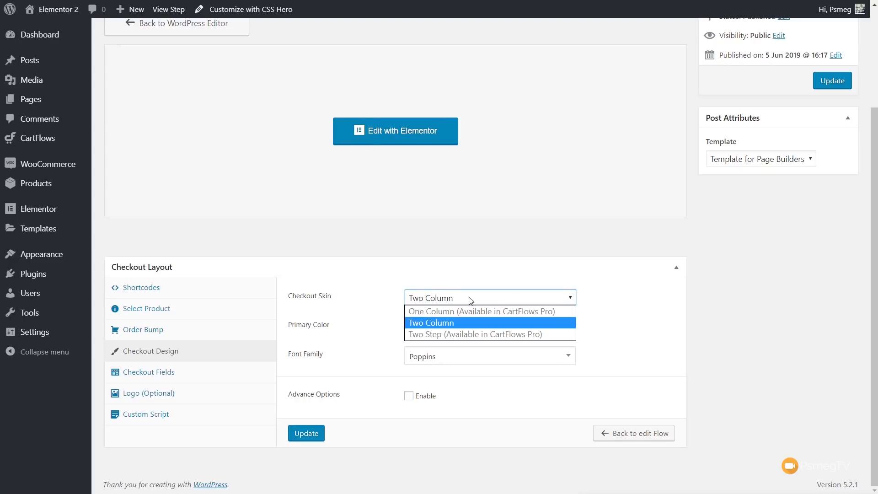
{"action": "left_click", "coordinate": [430, 322]}
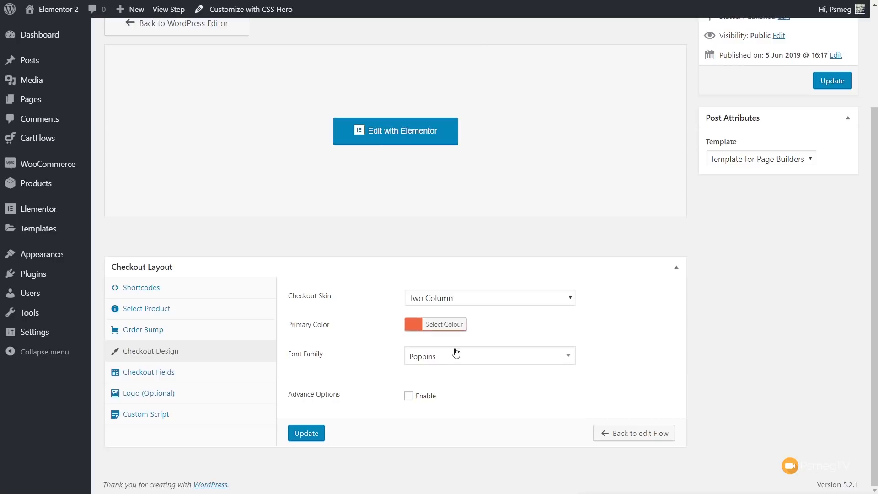
{"action": "mouse_move", "coordinate": [416, 399]}
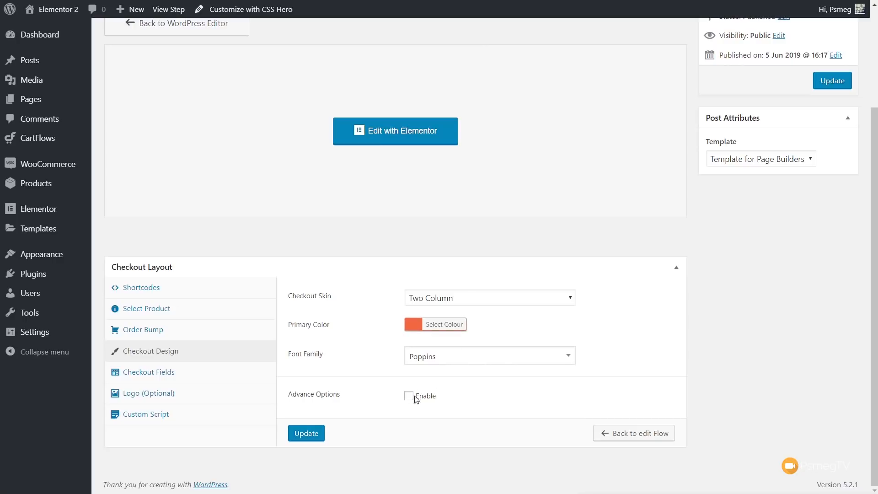
{"action": "left_click", "coordinate": [409, 396]}
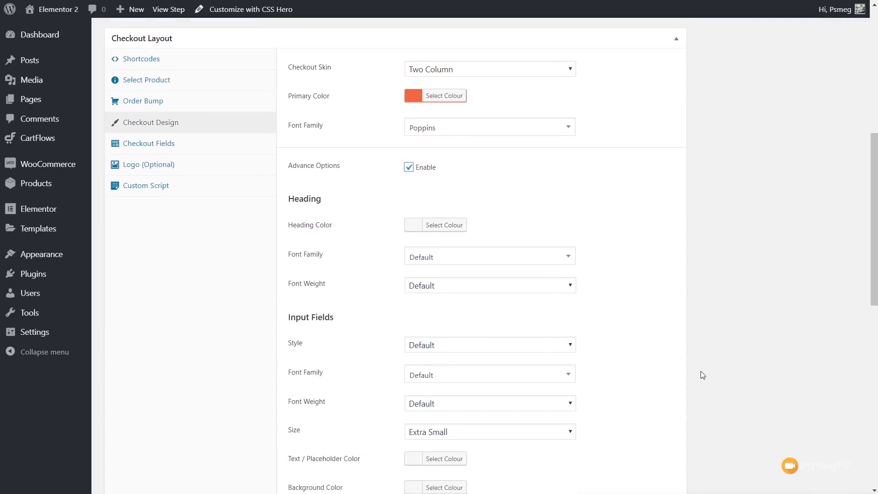
{"action": "scroll", "scroll_direction": "down", "scroll_amount": 3}
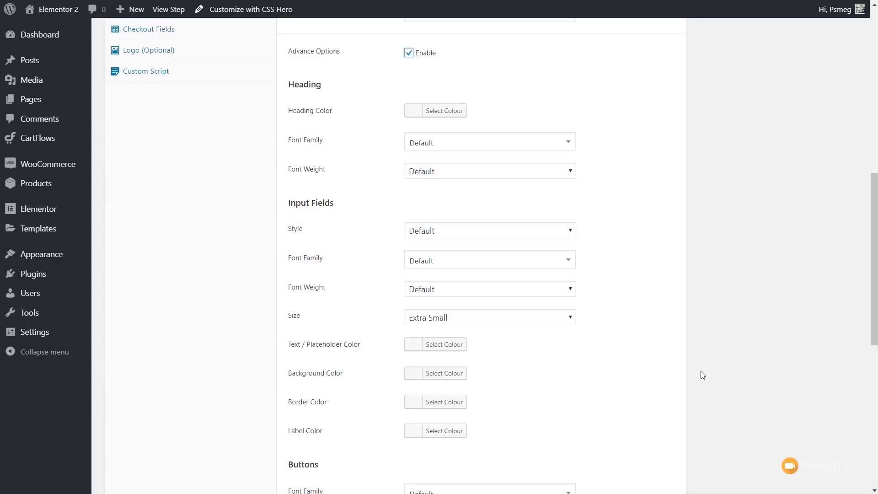
{"action": "mouse_move", "coordinate": [548, 217]}
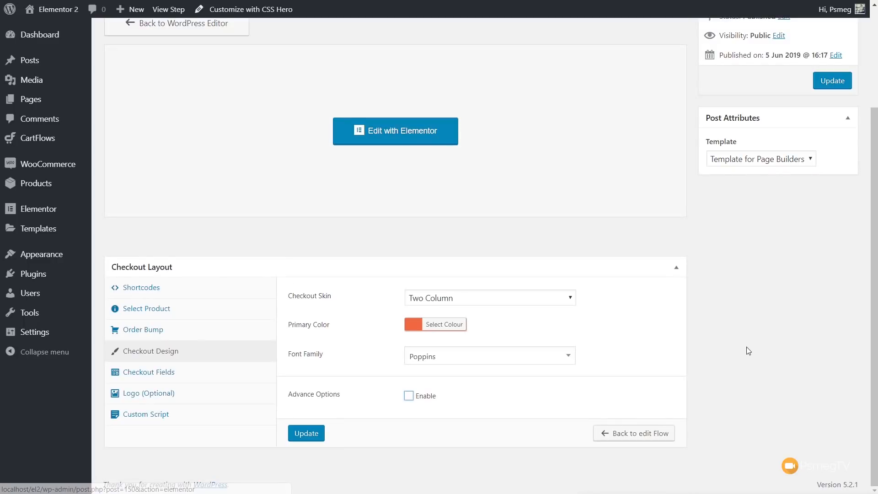
{"action": "mouse_move", "coordinate": [306, 371]}
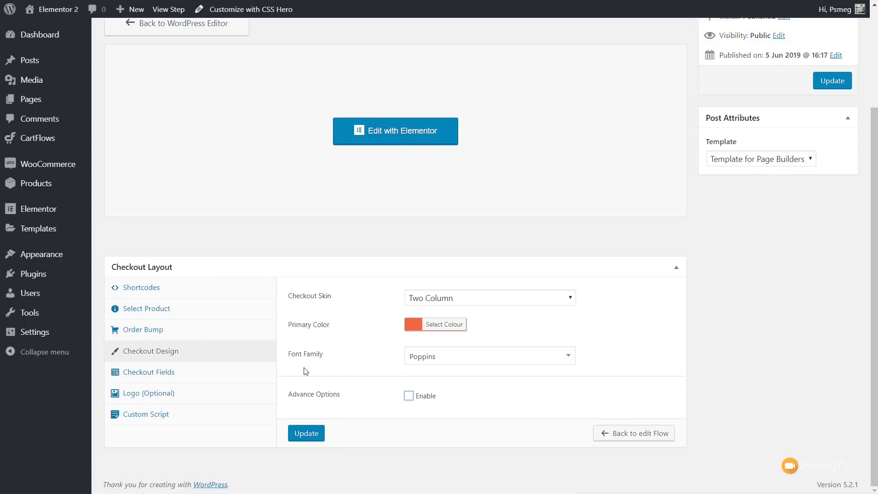
{"action": "left_click", "coordinate": [148, 371]}
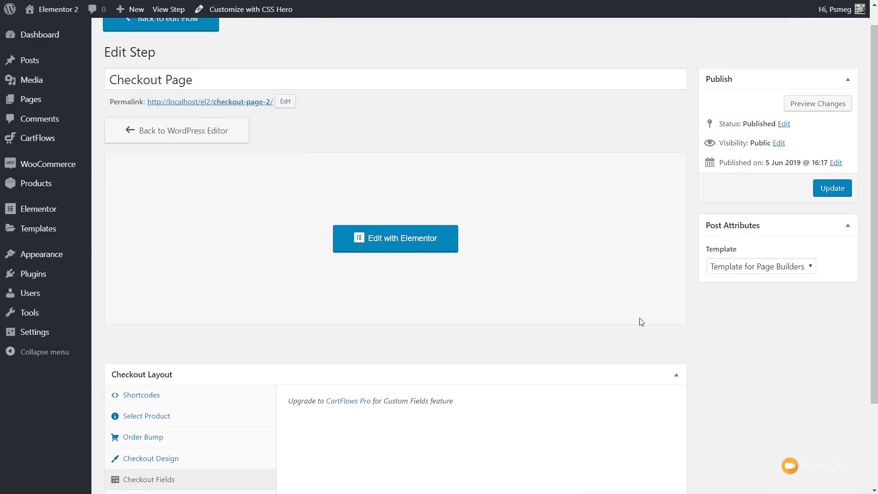
Replace the checkout page's product image with Cover-w-Transparency.png in Elementor
{"action": "left_click", "coordinate": [395, 238]}
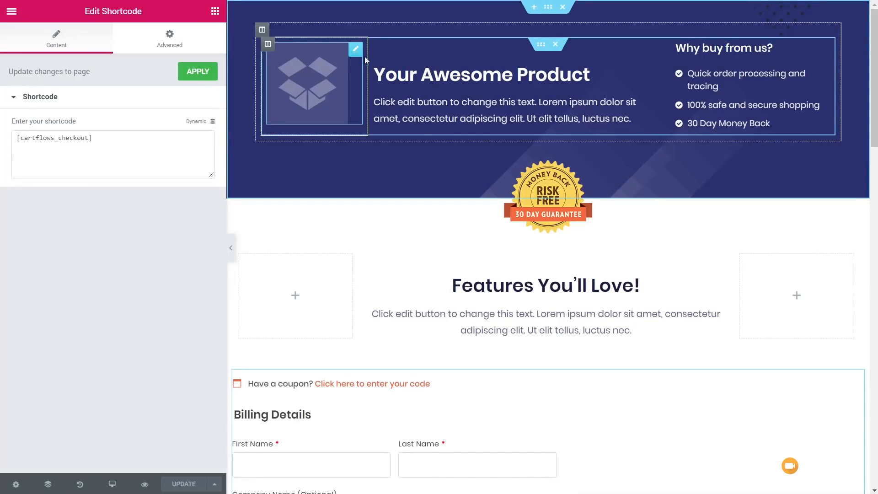
{"action": "left_click", "coordinate": [355, 49]}
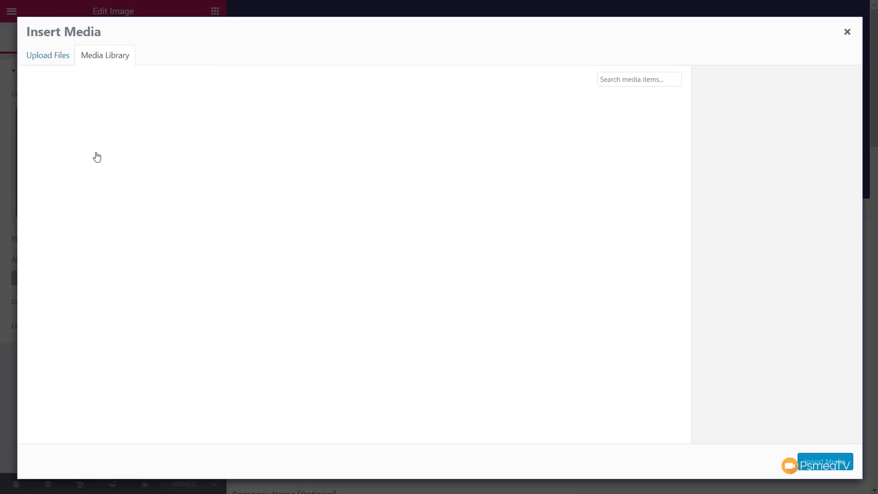
{"action": "left_click", "coordinate": [63, 135]}
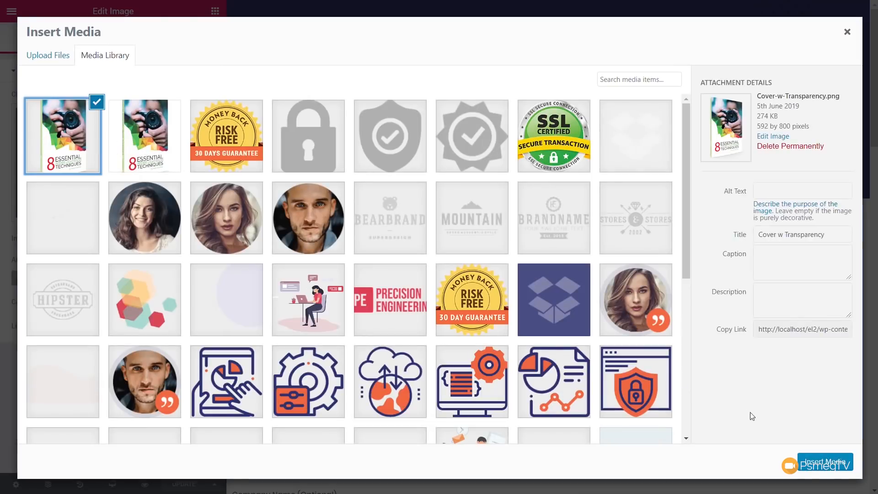
{"action": "left_click", "coordinate": [824, 462]}
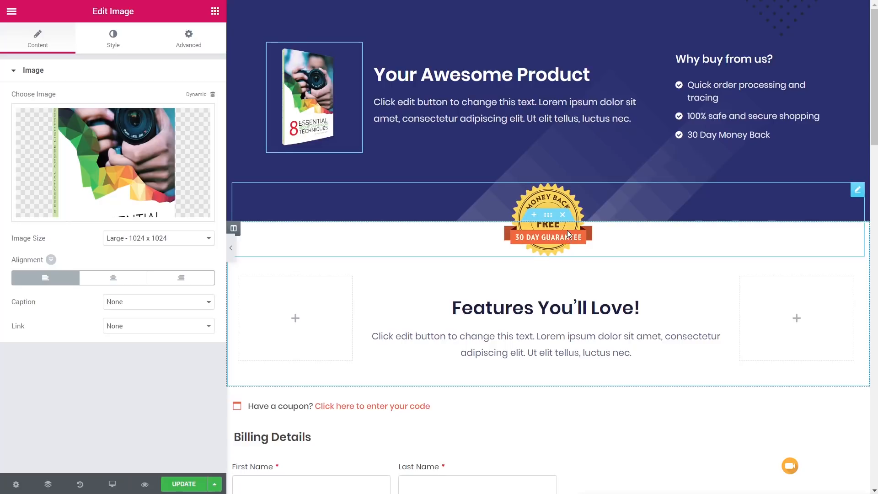
Scroll through the checkout page and save the changes
{"action": "scroll", "scroll_direction": "down", "scroll_amount": 3}
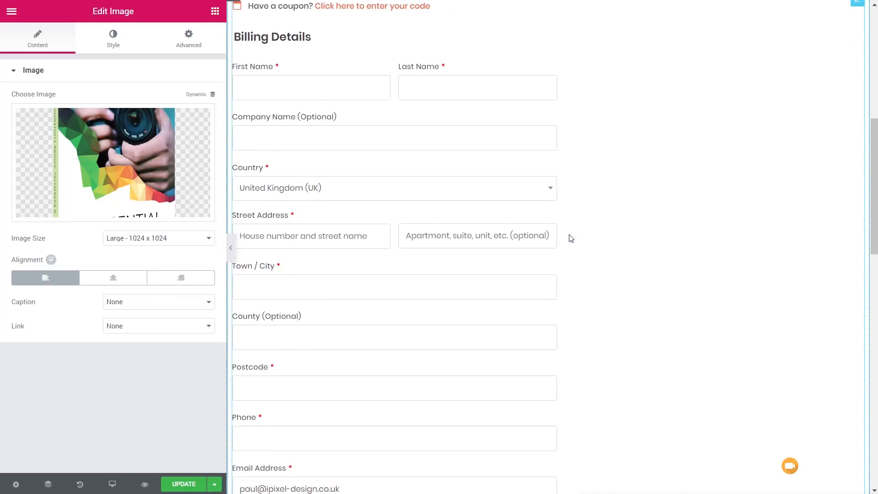
{"action": "scroll", "scroll_direction": "down", "scroll_amount": 3}
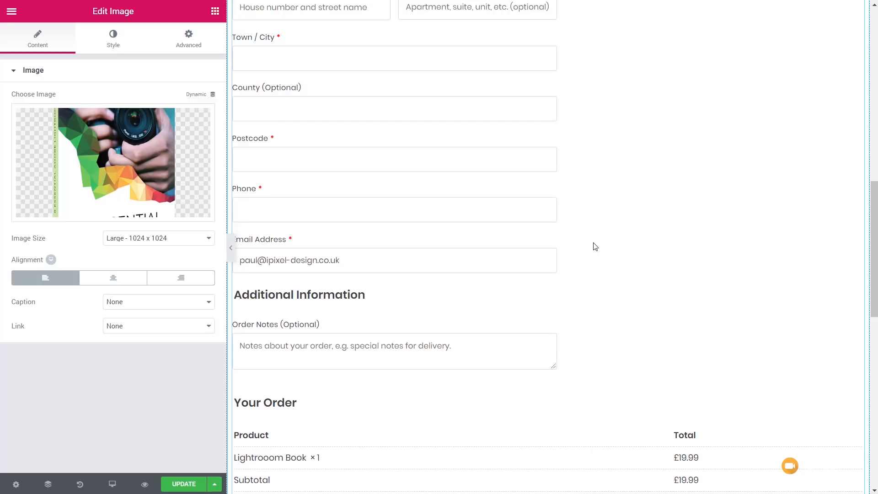
{"action": "scroll", "scroll_direction": "down", "scroll_amount": 3}
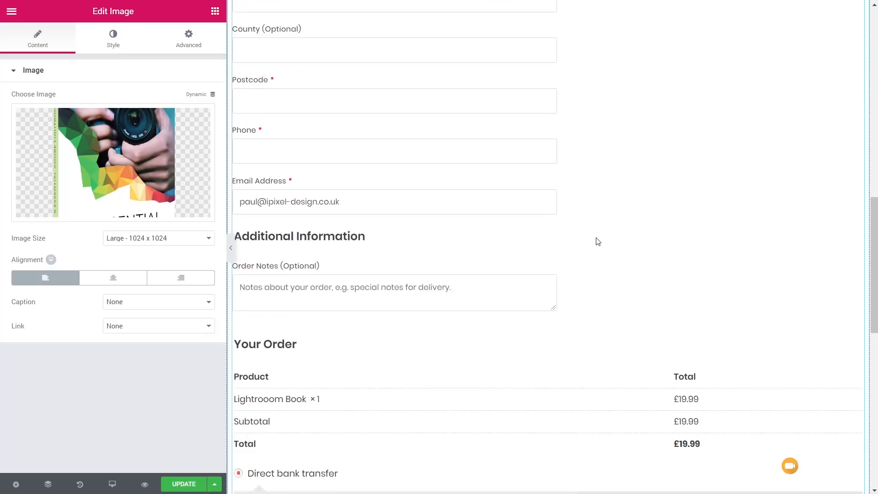
{"action": "scroll", "scroll_direction": "down", "scroll_amount": 3}
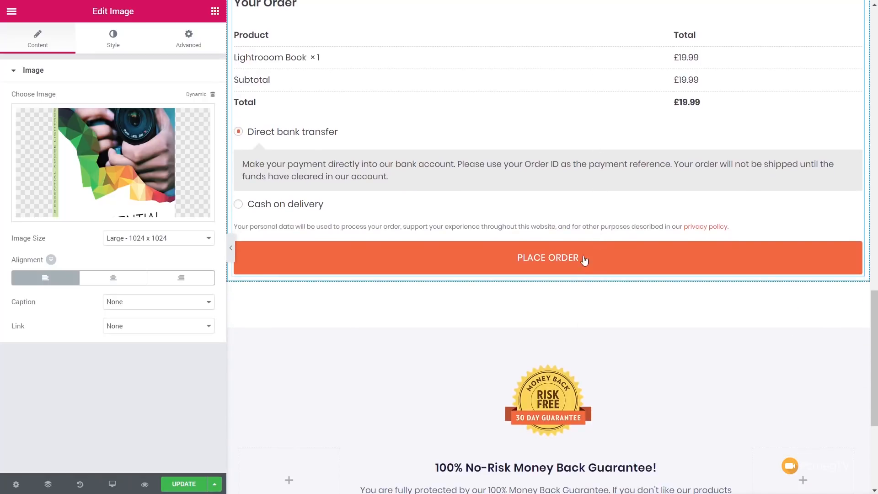
{"action": "left_click", "coordinate": [182, 483]}
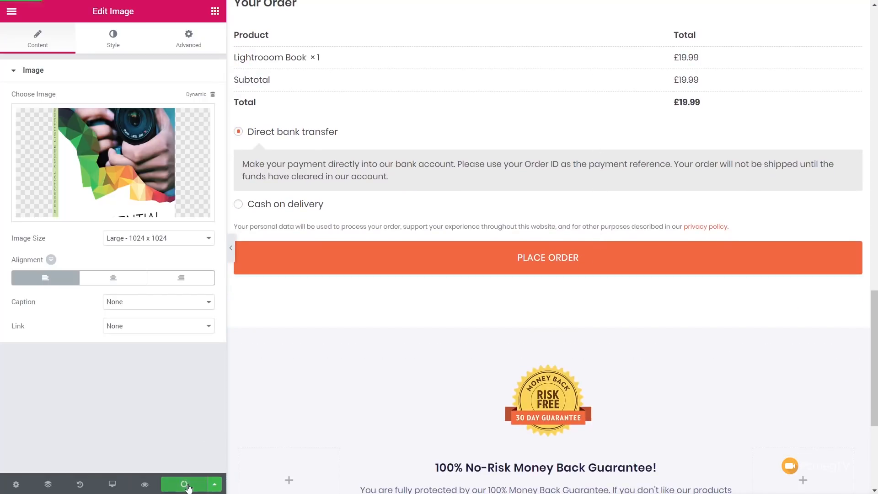
{"action": "left_click", "coordinate": [183, 484]}
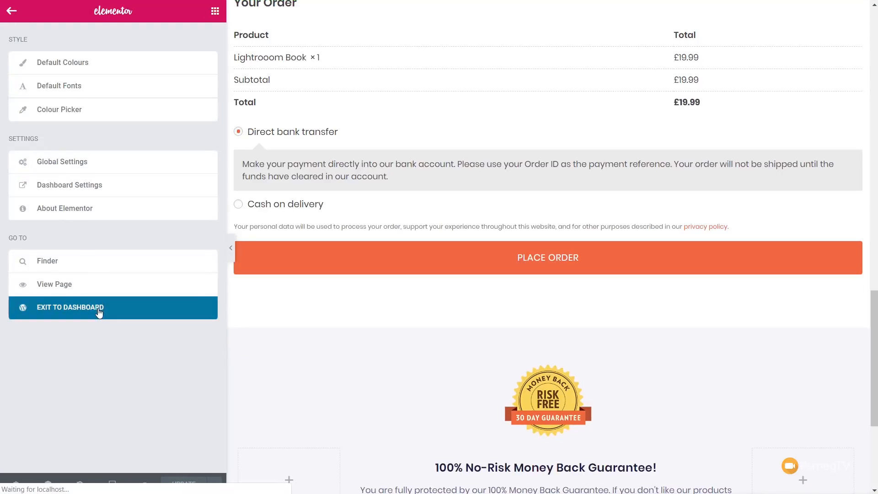
Back in the dashboard, search 'light' and select Lightrooom Book (#141) as the checkout product
{"action": "left_click", "coordinate": [70, 307]}
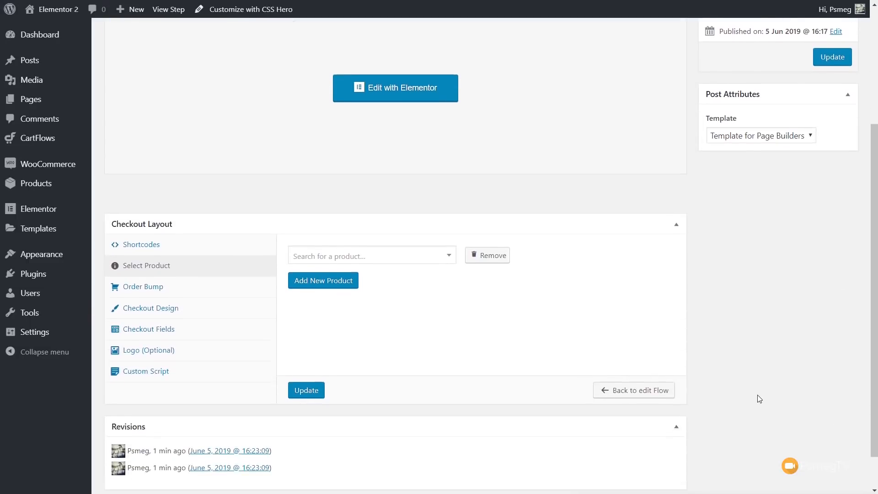
{"action": "scroll", "scroll_direction": "down", "scroll_amount": 3}
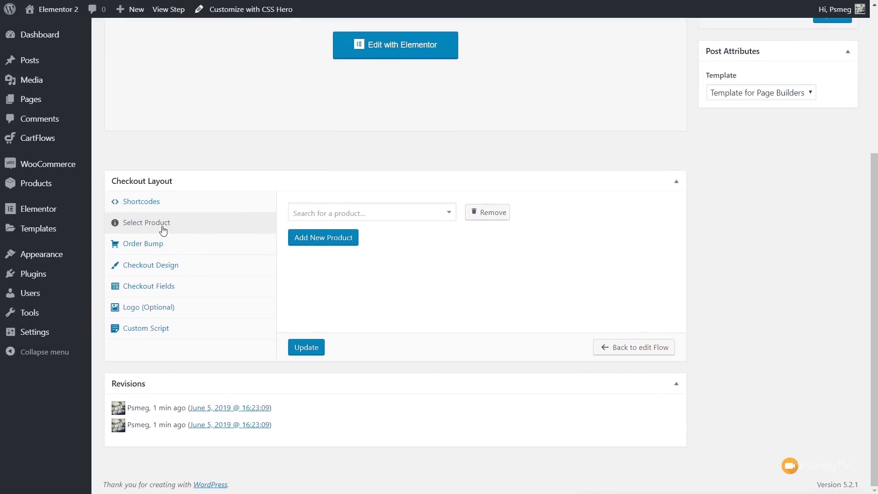
{"action": "left_click", "coordinate": [372, 213]}
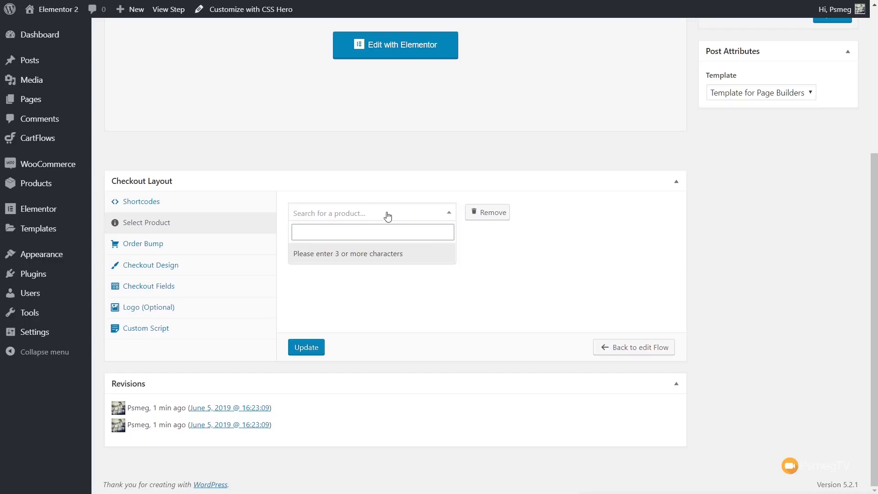
{"action": "type", "text": "lightrooom Book (#141"}
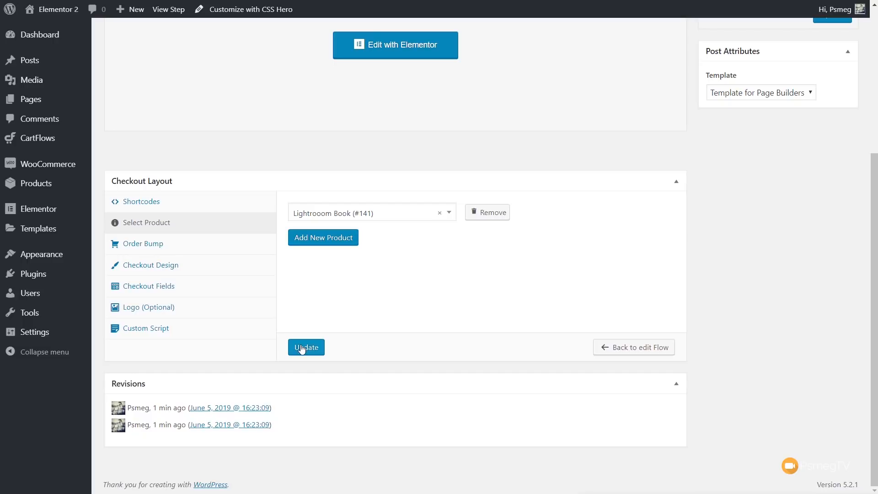
Update the Checkout Page step so the product assignment is saved
{"action": "left_click", "coordinate": [306, 347]}
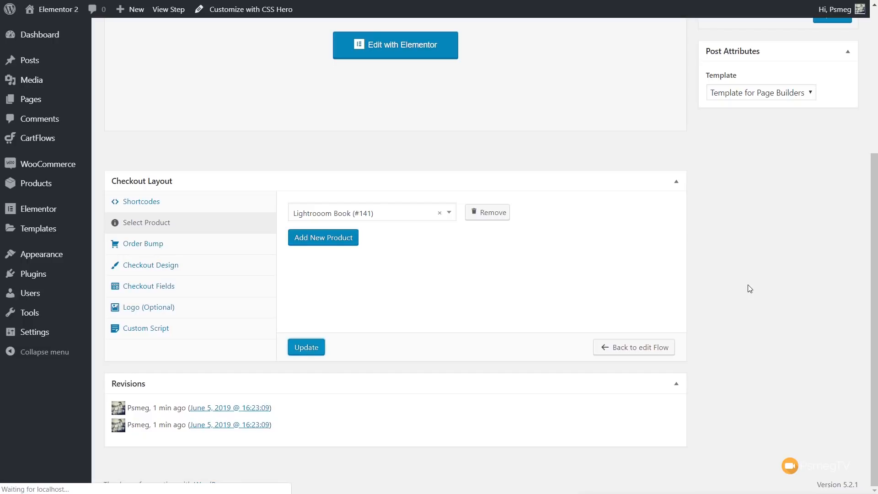
{"action": "left_click", "coordinate": [306, 346]}
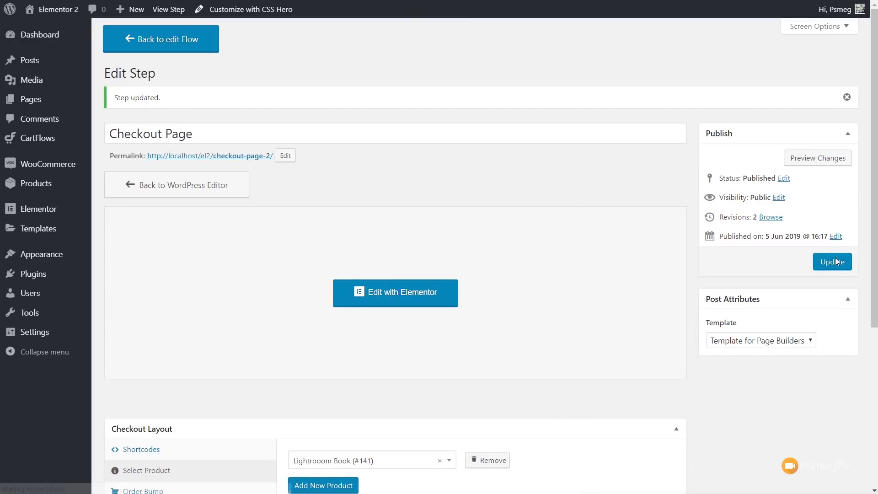
{"action": "left_click", "coordinate": [832, 261]}
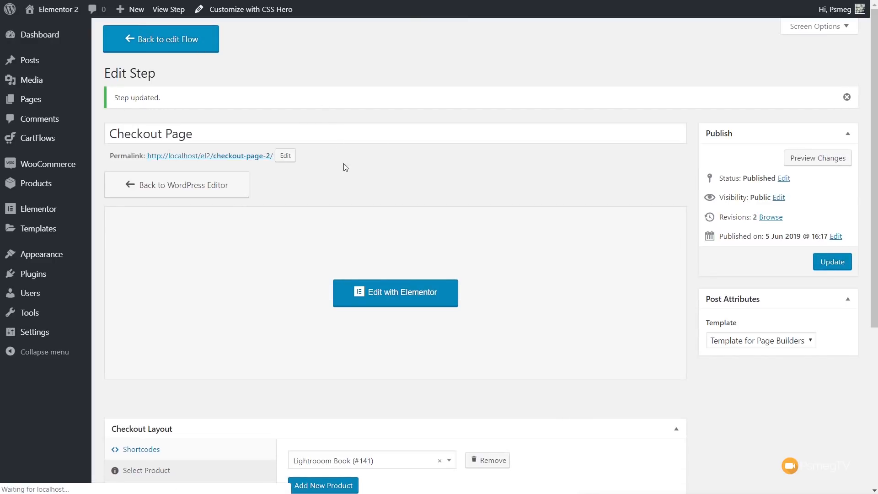
Edit the Thank You Page step, inspect its Custom Script and order-details shortcode, then return to the flow
{"action": "left_click", "coordinate": [160, 38]}
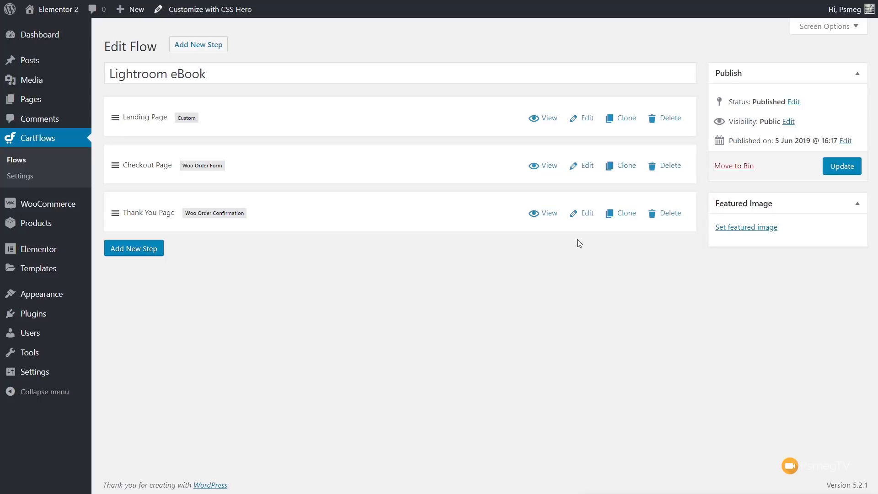
{"action": "left_click", "coordinate": [587, 214]}
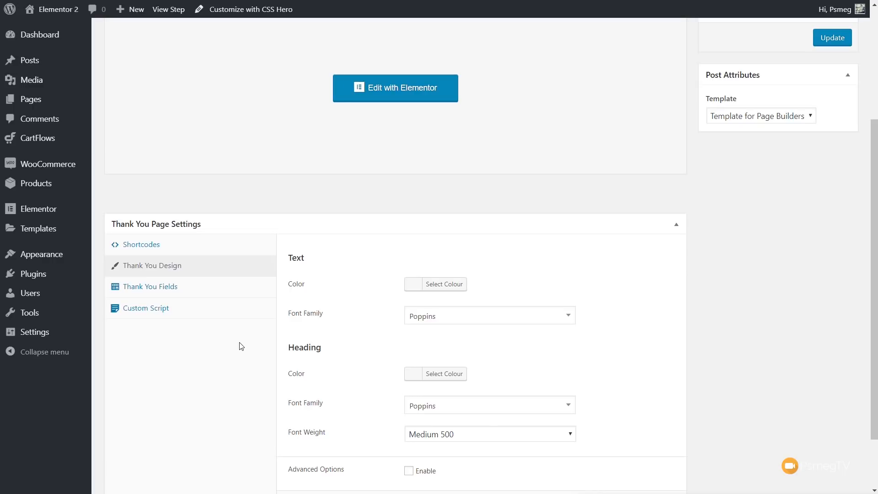
{"action": "mouse_move", "coordinate": [384, 285]}
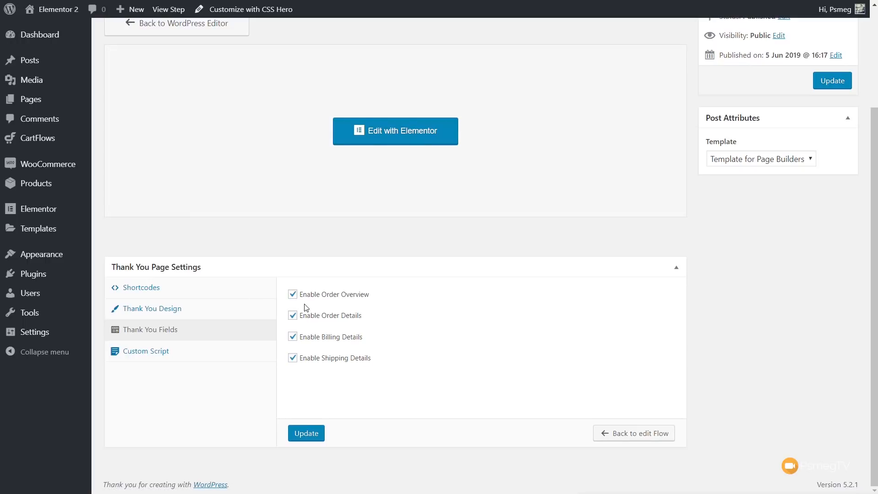
{"action": "mouse_move", "coordinate": [162, 357]}
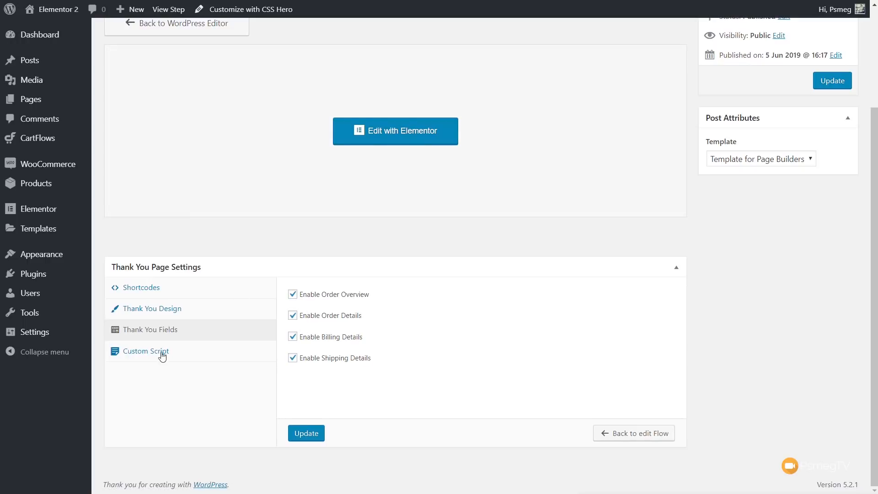
{"action": "left_click", "coordinate": [147, 352]}
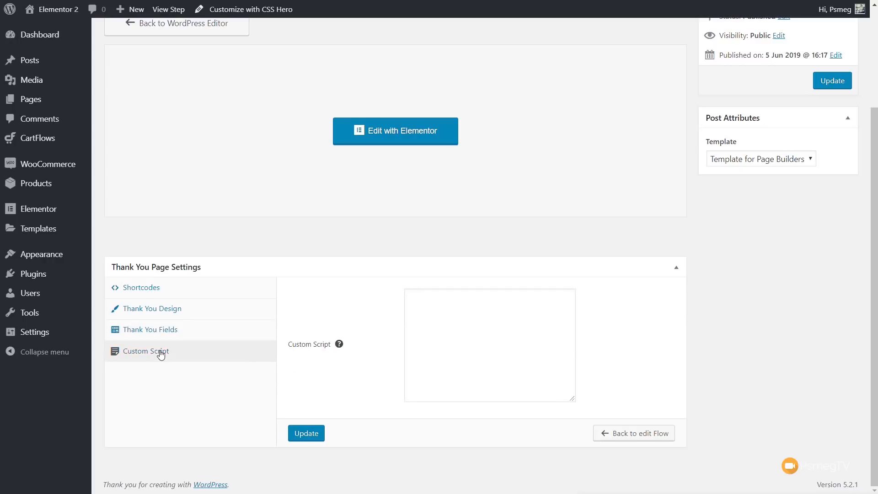
{"action": "left_click", "coordinate": [140, 288]}
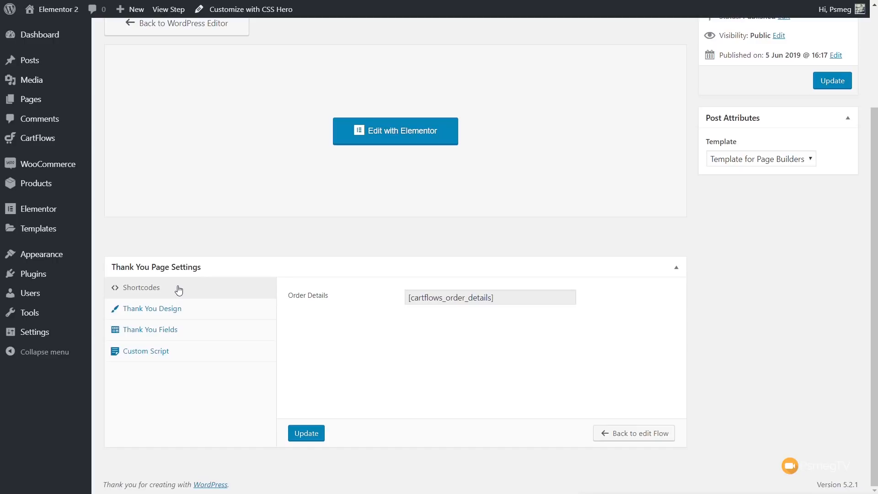
{"action": "mouse_move", "coordinate": [164, 254]}
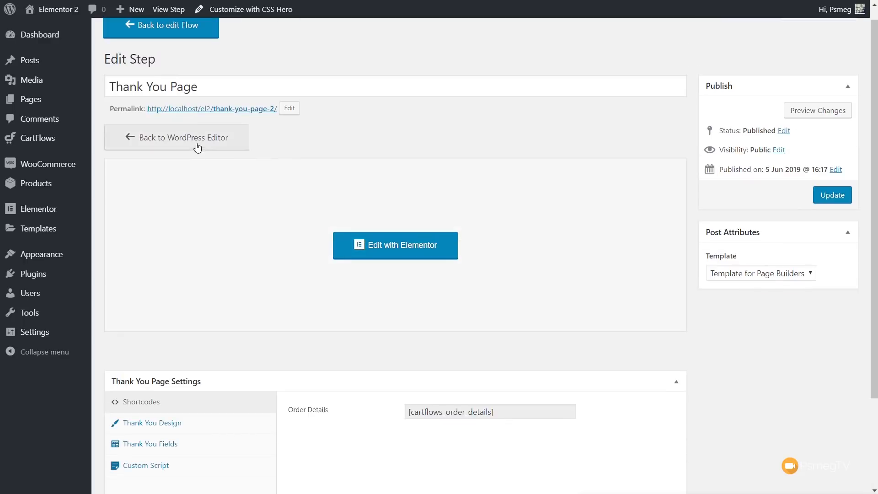
{"action": "left_click", "coordinate": [161, 25]}
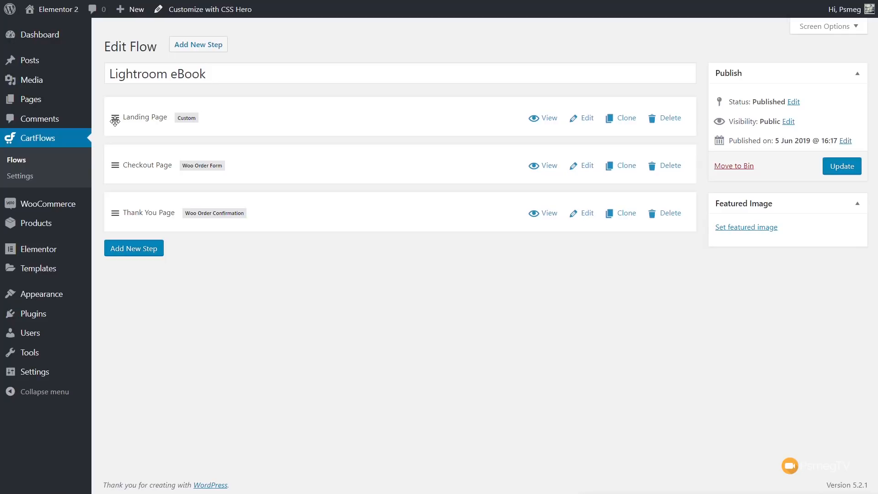
Update the Lightroom eBook flow from the Publish box
{"action": "left_click", "coordinate": [842, 165]}
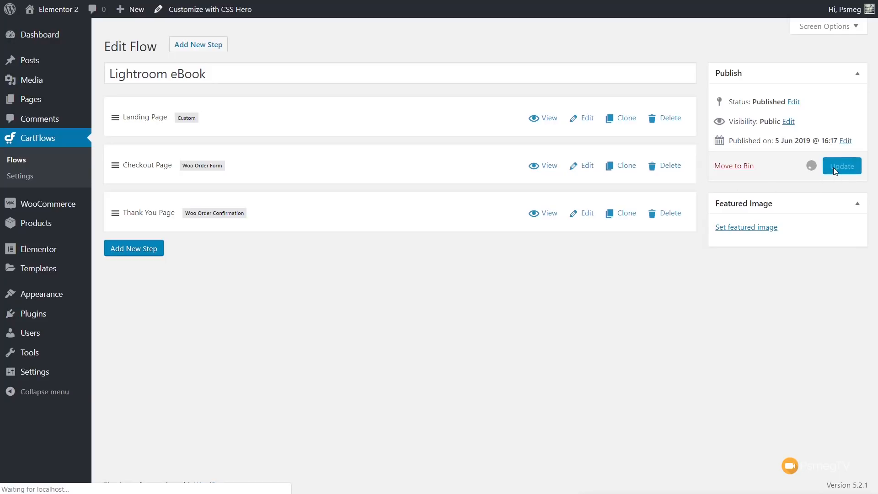
{"action": "left_click", "coordinate": [841, 166]}
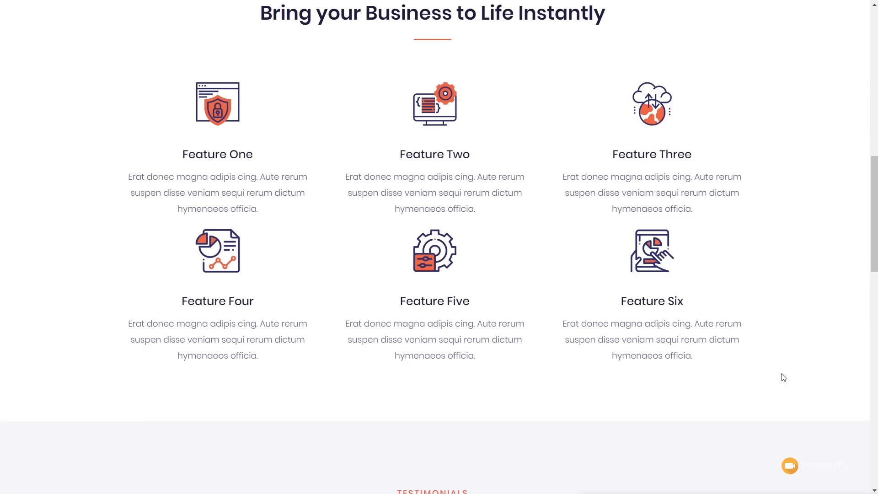
Scroll through the live landing page's features and FAQ sections, then back toward the hero
{"action": "scroll", "scroll_direction": "down", "scroll_amount": 3}
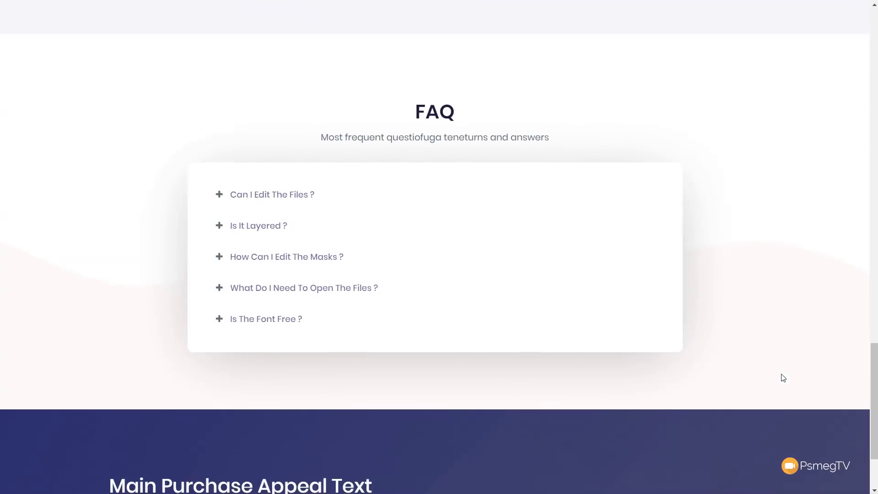
{"action": "scroll", "scroll_direction": "down", "scroll_amount": 3}
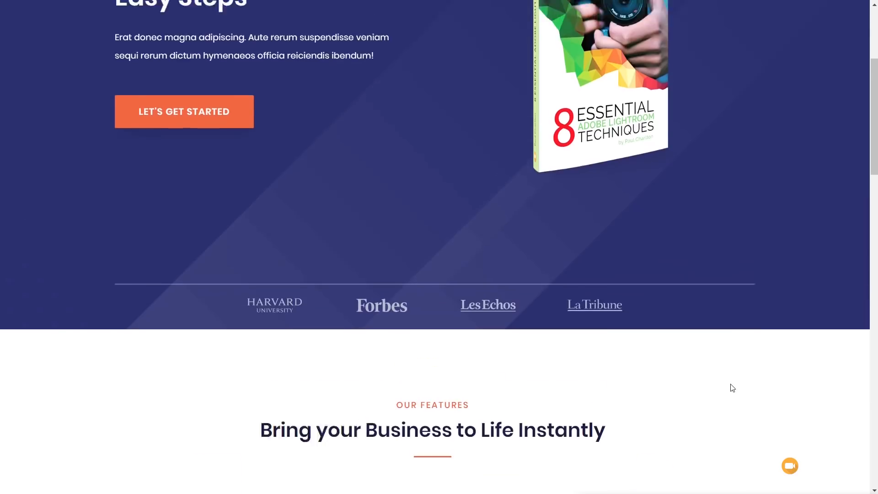
{"action": "scroll", "scroll_direction": "up", "scroll_amount": 3}
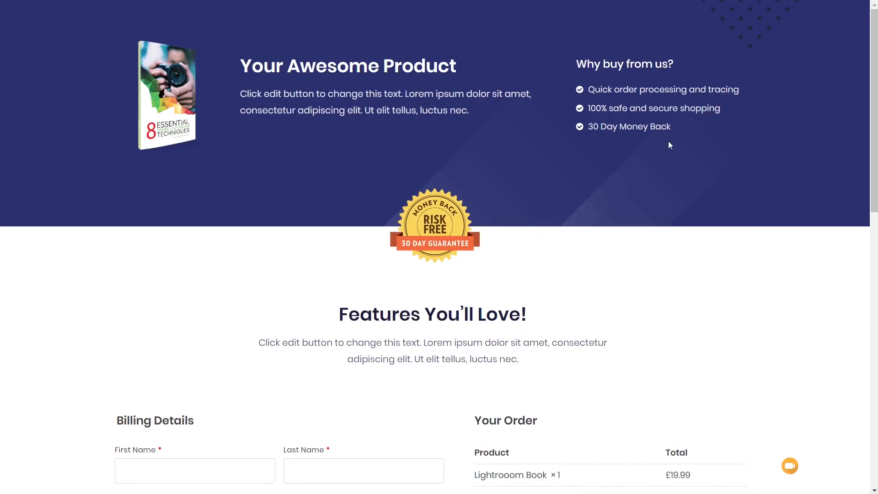
Scroll the checkout page past Billing Details and the £19.99 Lightrooom Book order to the payment options
{"action": "scroll", "scroll_direction": "down", "scroll_amount": 3}
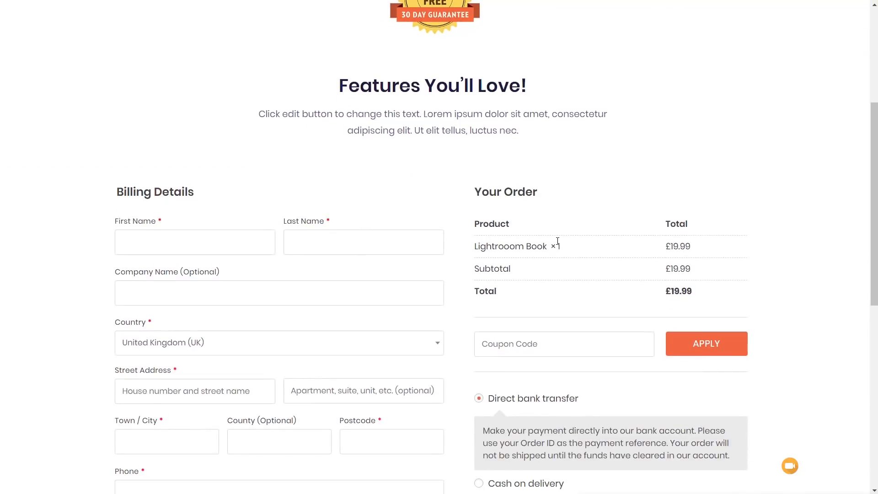
{"action": "scroll", "scroll_direction": "up", "scroll_amount": 3}
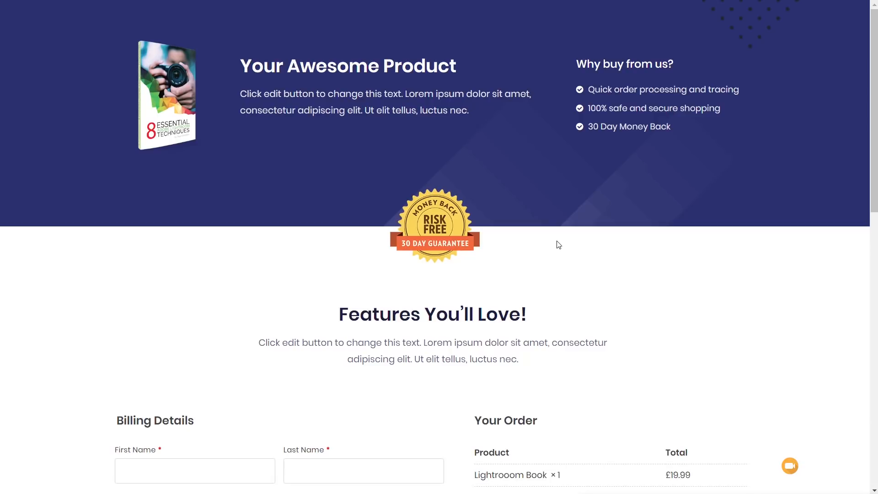
{"action": "scroll", "scroll_direction": "down", "scroll_amount": 3}
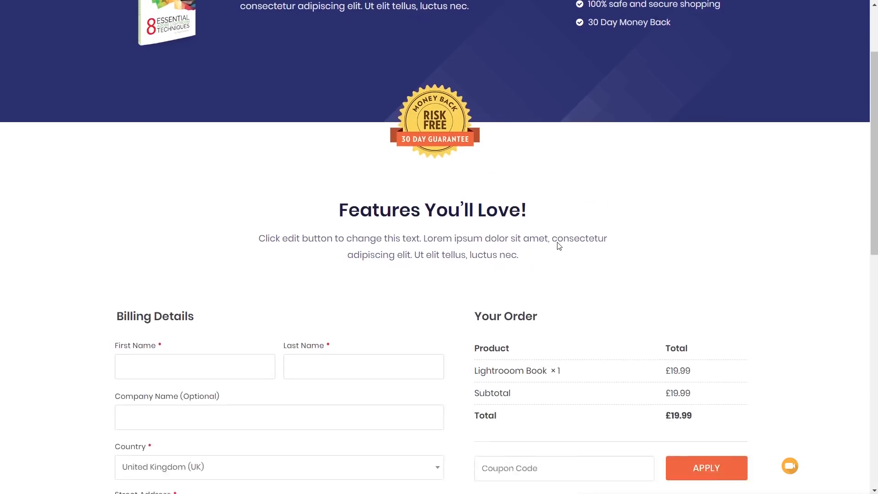
{"action": "scroll", "scroll_direction": "down", "scroll_amount": 3}
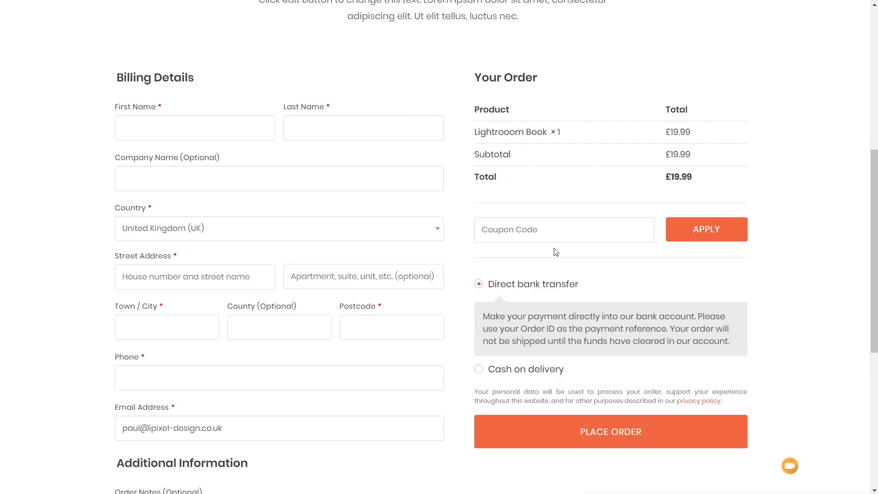
{"action": "scroll", "scroll_direction": "down", "scroll_amount": 3}
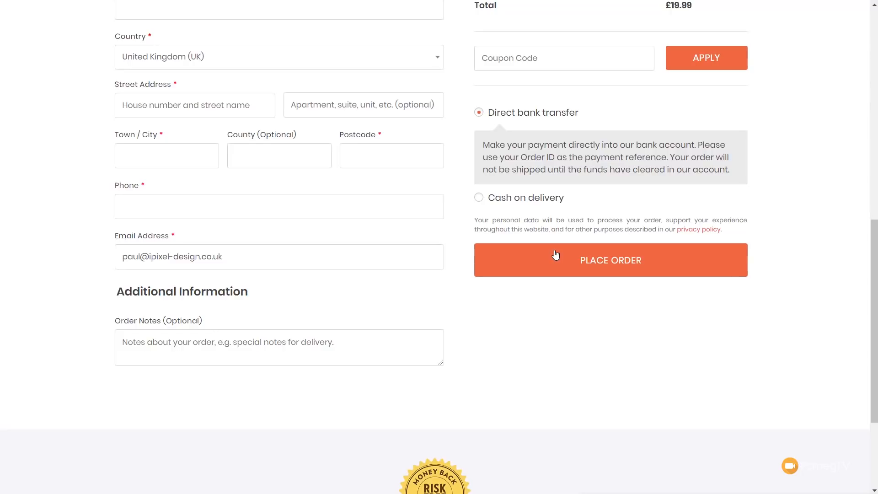
{"action": "mouse_move", "coordinate": [526, 203]}
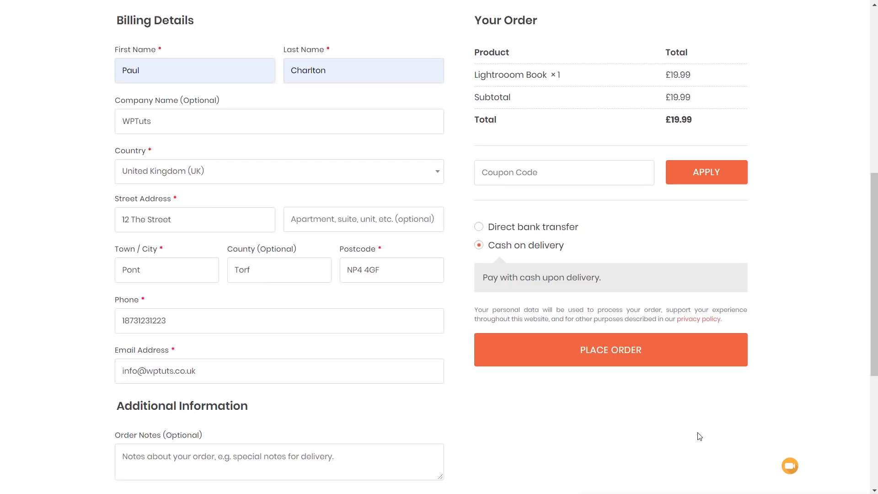
{"action": "mouse_move", "coordinate": [507, 280]}
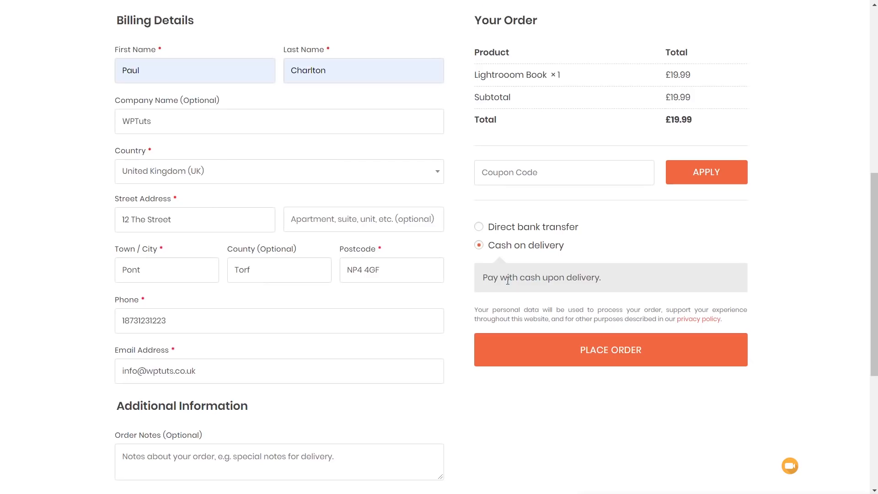
Place the test order with cash on delivery
{"action": "left_click", "coordinate": [609, 350]}
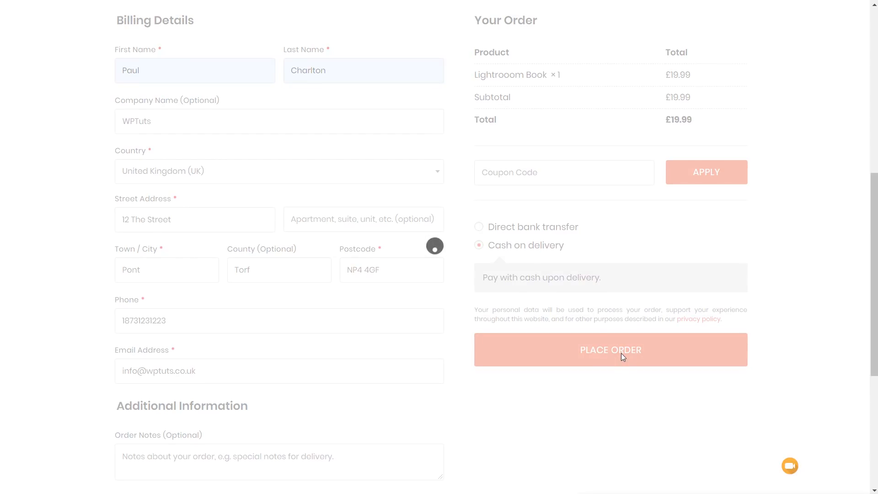
{"action": "left_click", "coordinate": [610, 350]}
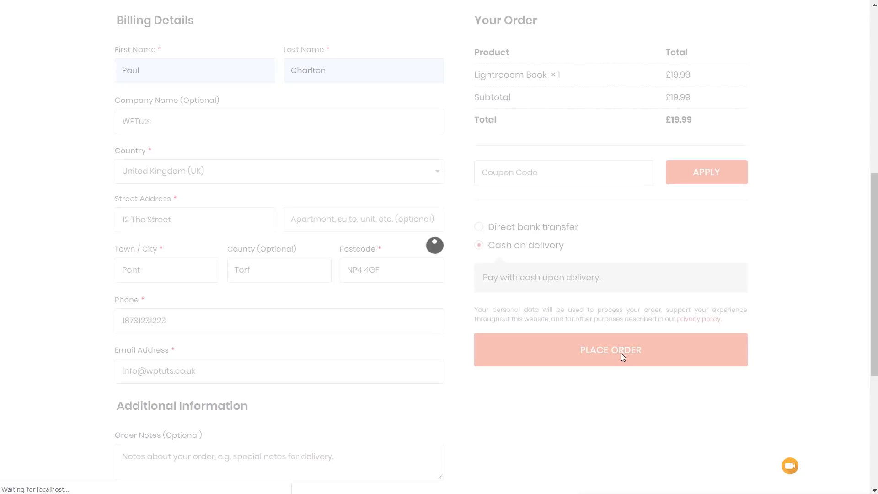
{"action": "left_click", "coordinate": [611, 349]}
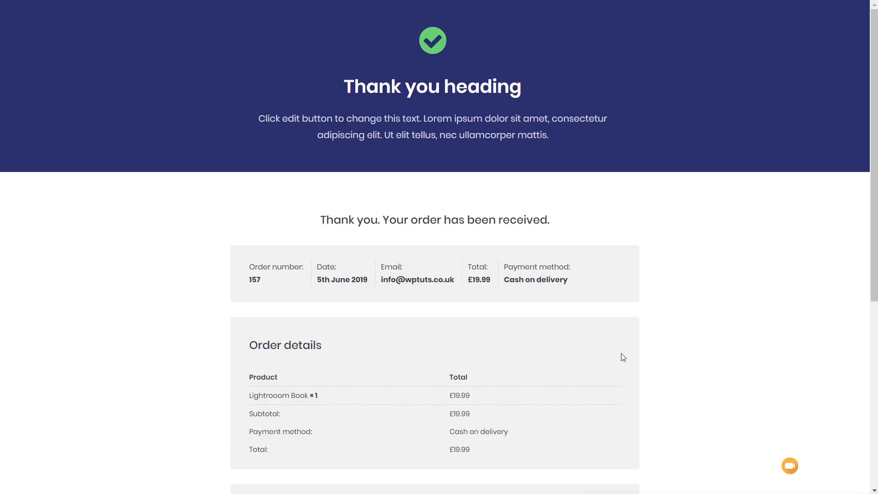
Scroll down the order 157 confirmation to the order details and billing address
{"action": "scroll", "scroll_direction": "down", "scroll_amount": 3}
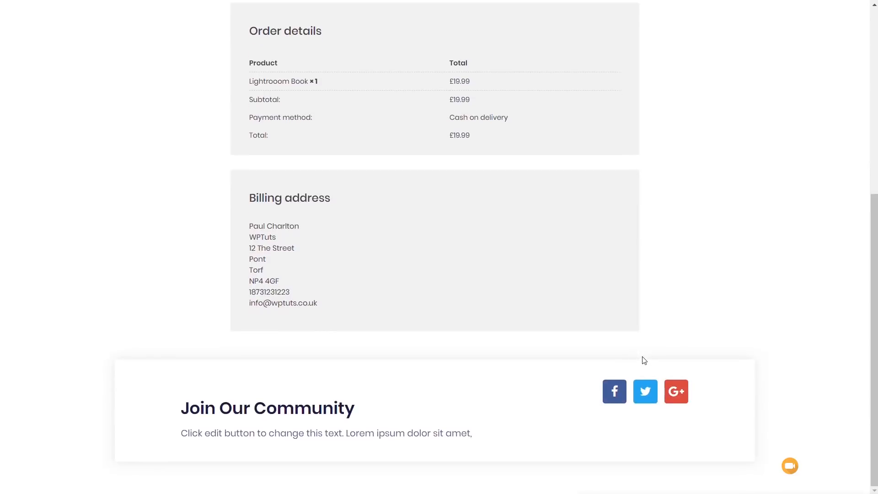
{"action": "mouse_move", "coordinate": [749, 395]}
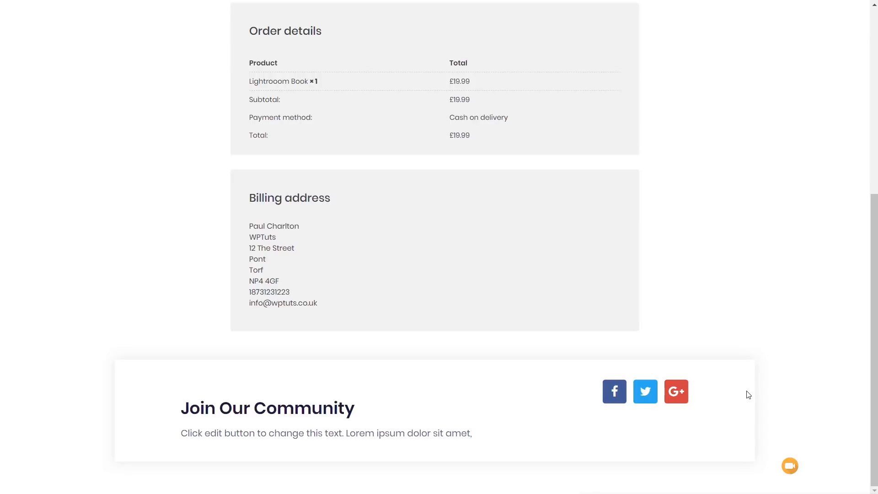
{"action": "mouse_move", "coordinate": [807, 414]}
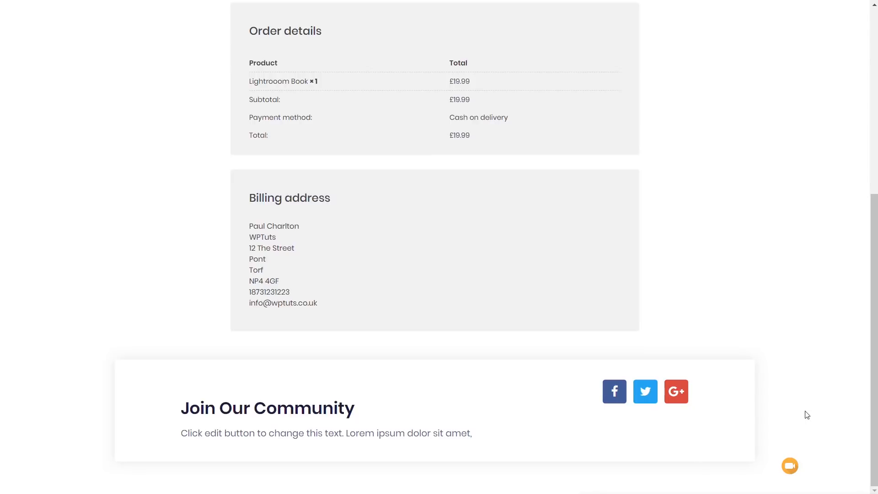